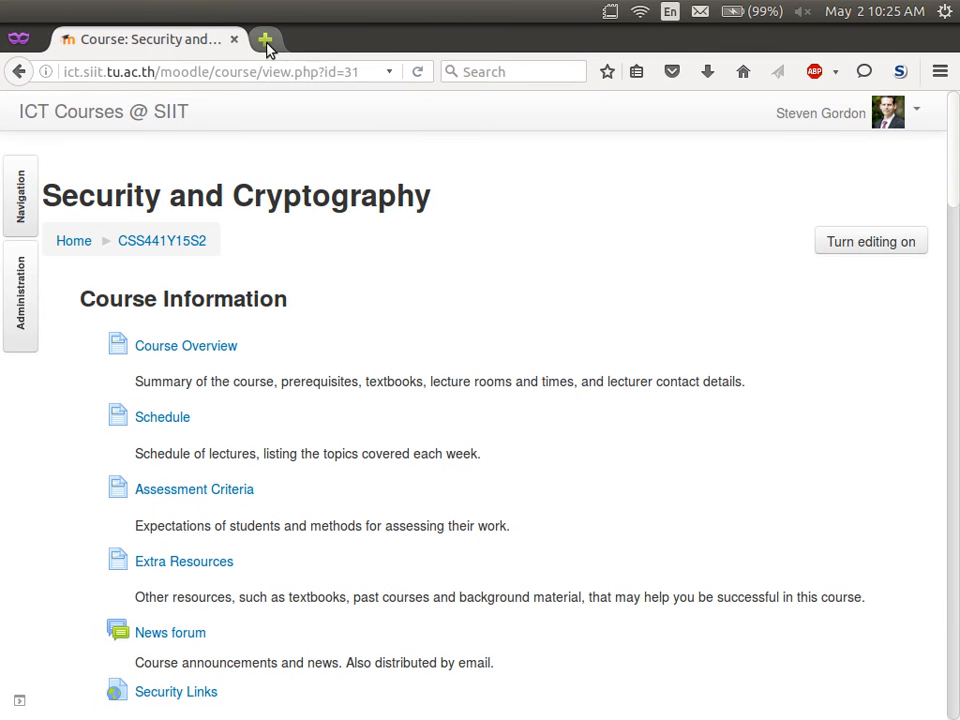
# Start a private browsing tab with whatismyipaddress.com entered in the address bar
pyautogui.click(264, 38)
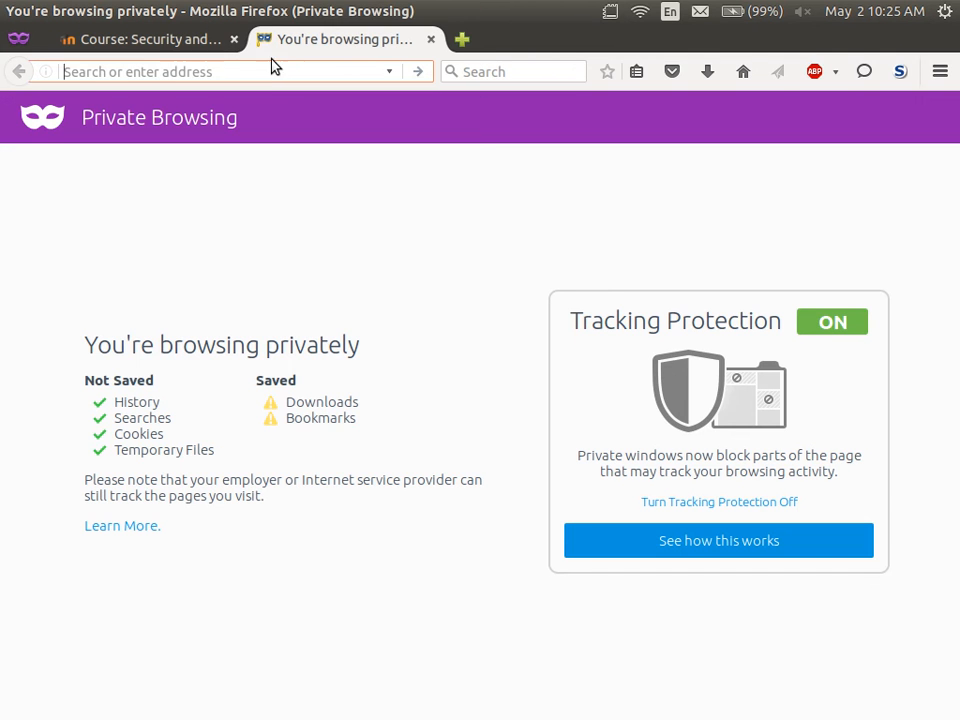
pyautogui.write('whatis')
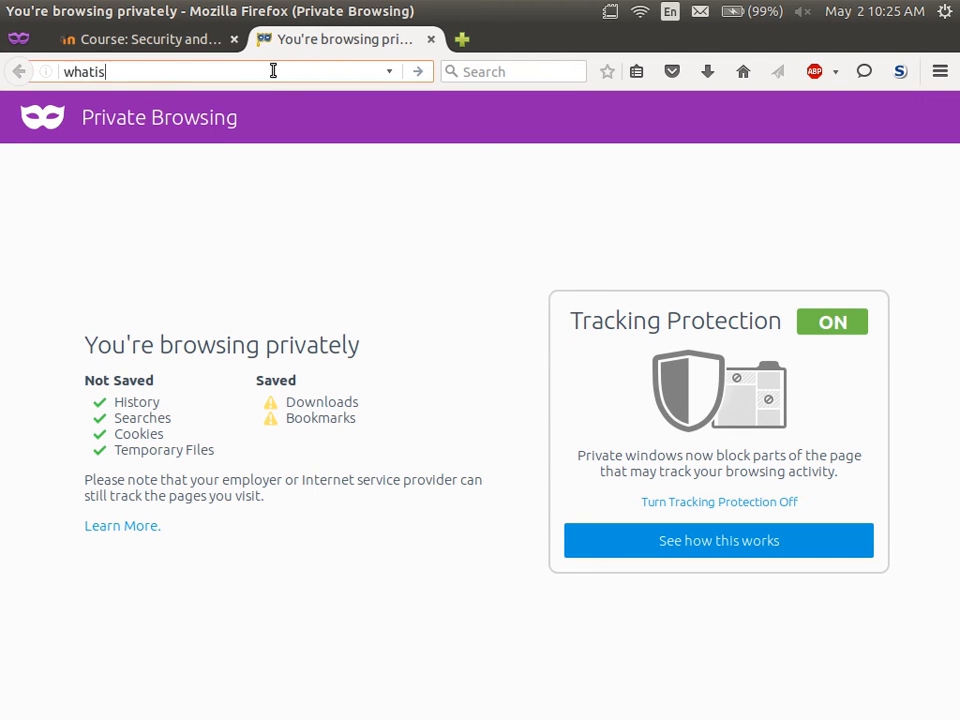
pyautogui.write('myi')
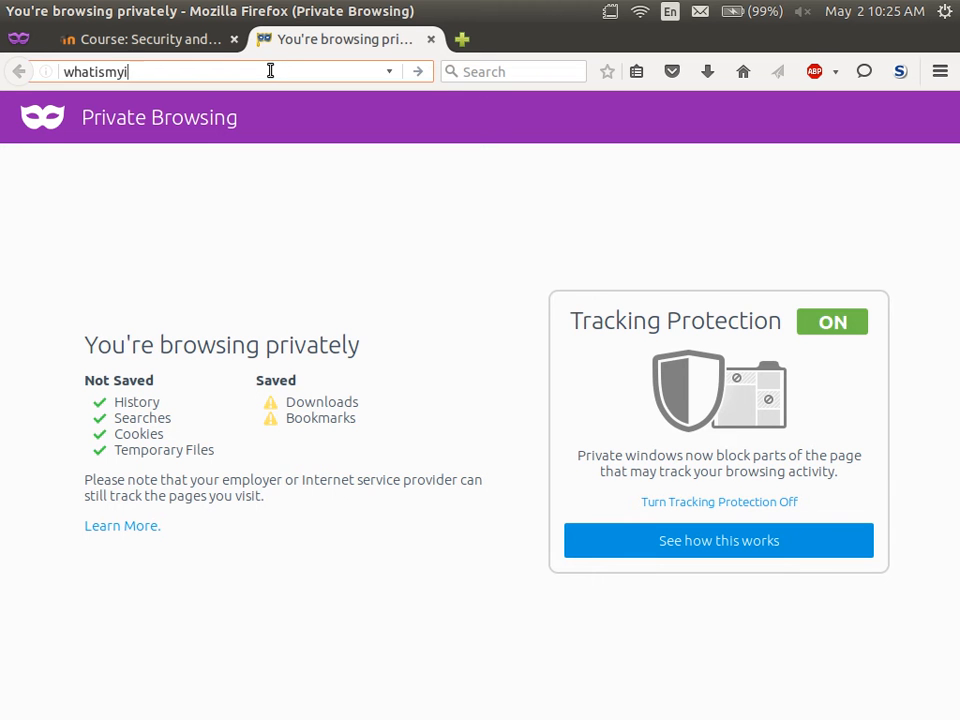
pyautogui.write('paddress.co')
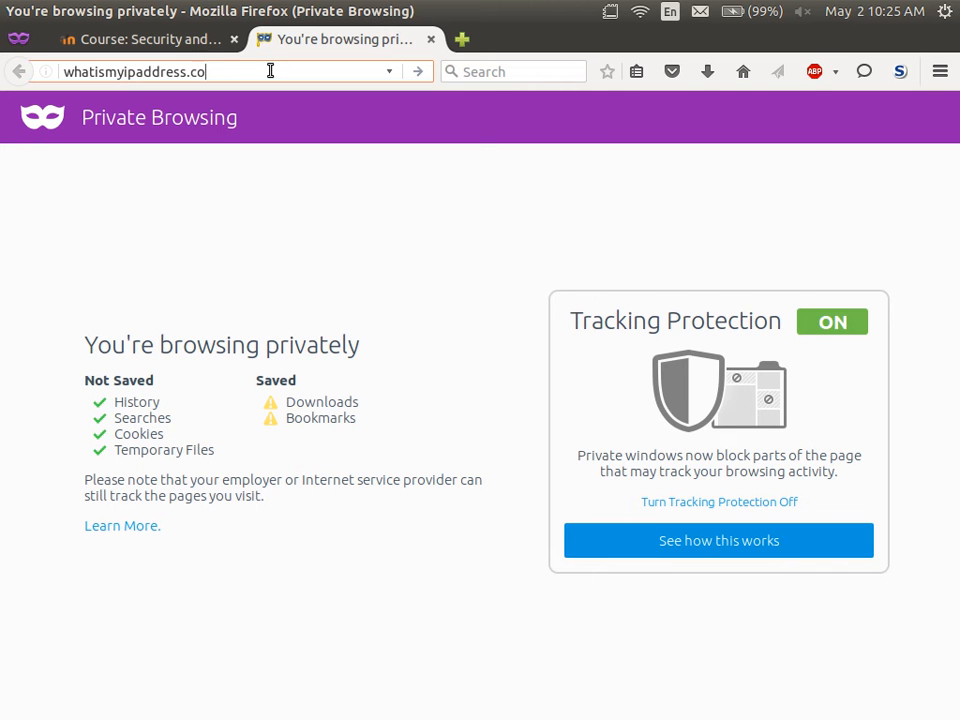
pyautogui.write('m')
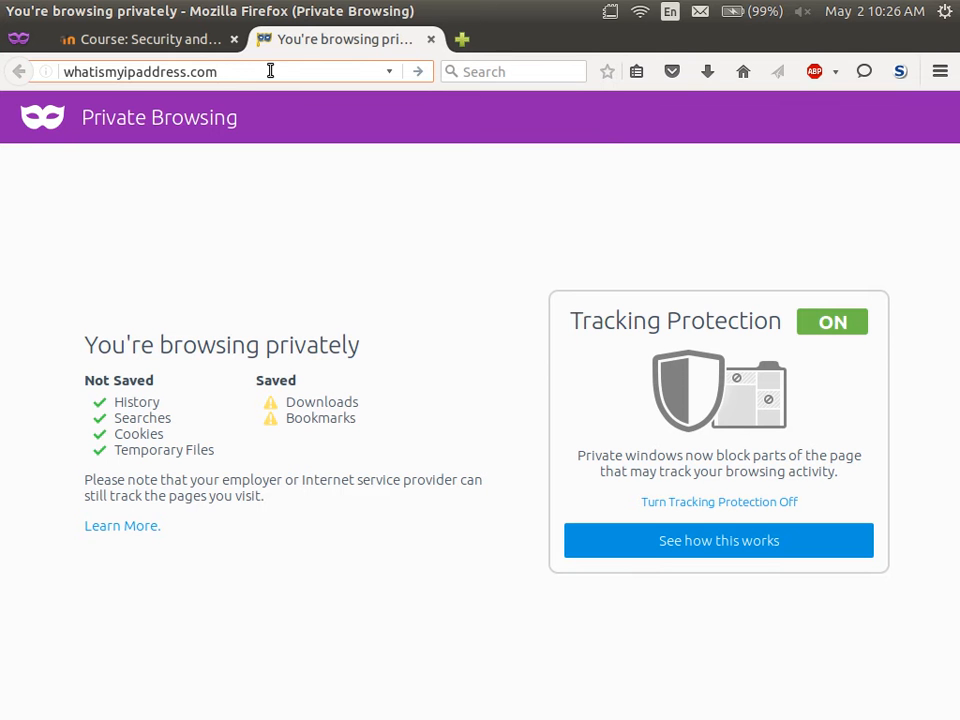
pyautogui.press('Return')
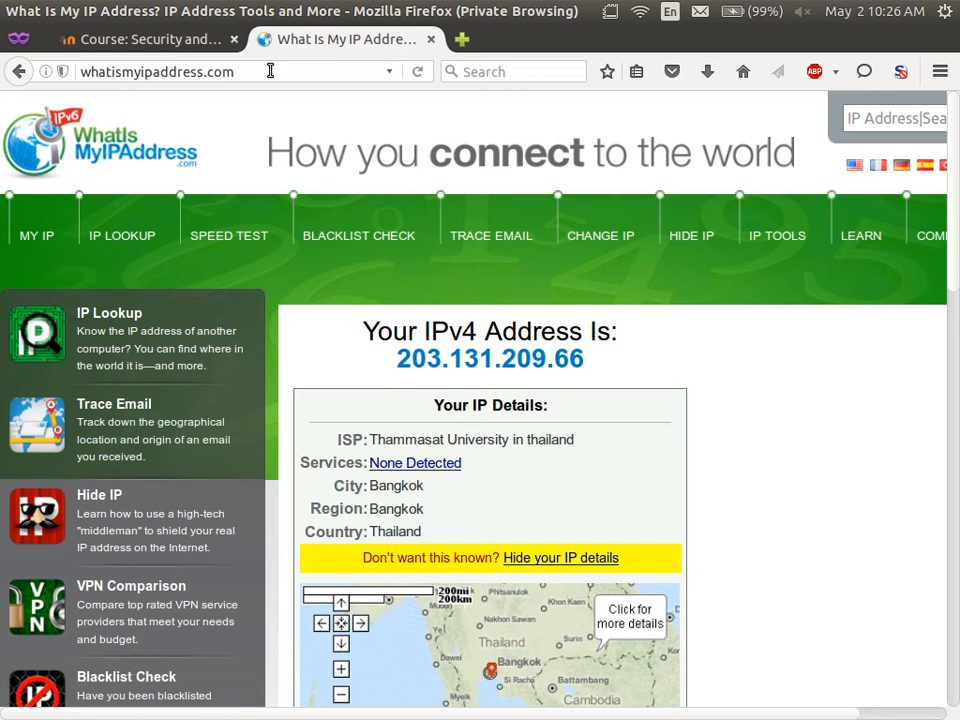
pyautogui.moveTo(688, 448)
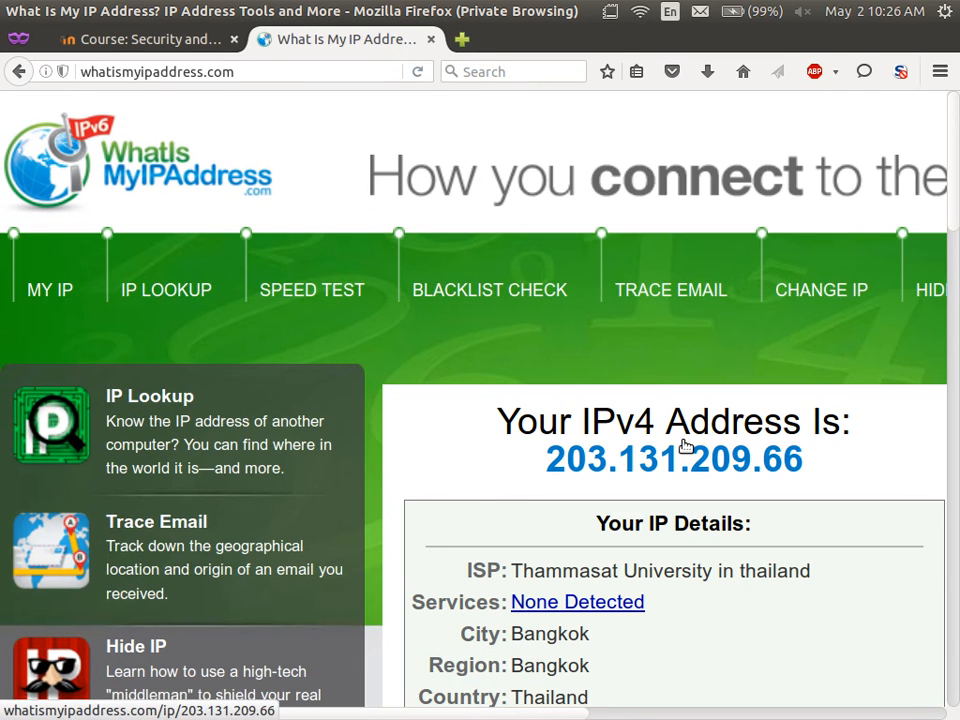
# Scroll to the Your IP Details box showing Thammasat University, Bangkok, Thailand
pyautogui.scroll(-3)
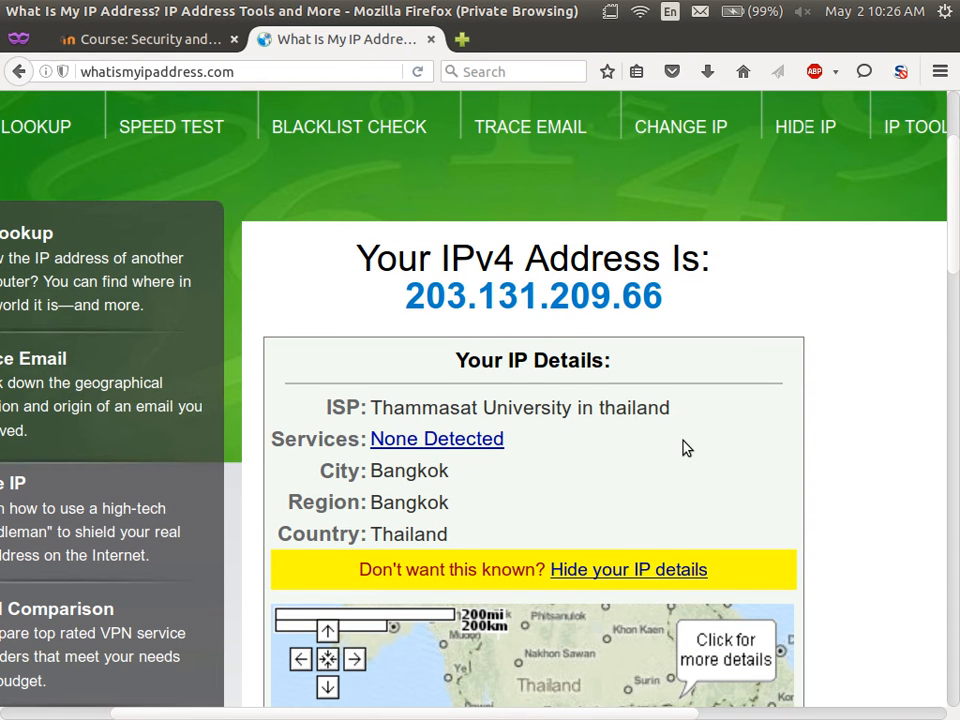
pyautogui.scroll(-3)
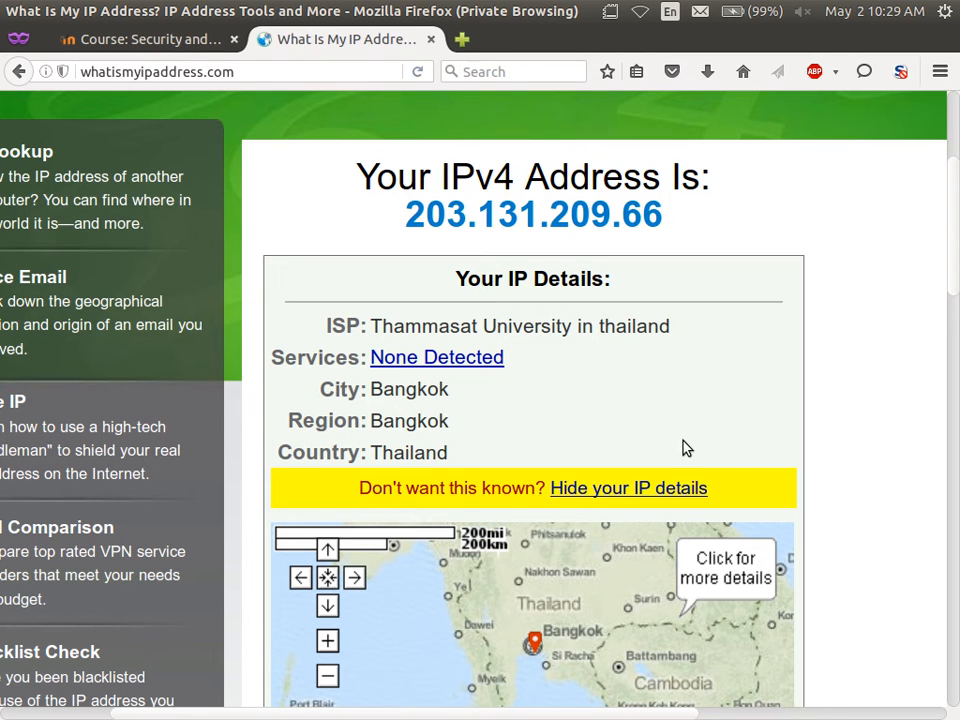
pyautogui.moveTo(476, 420)
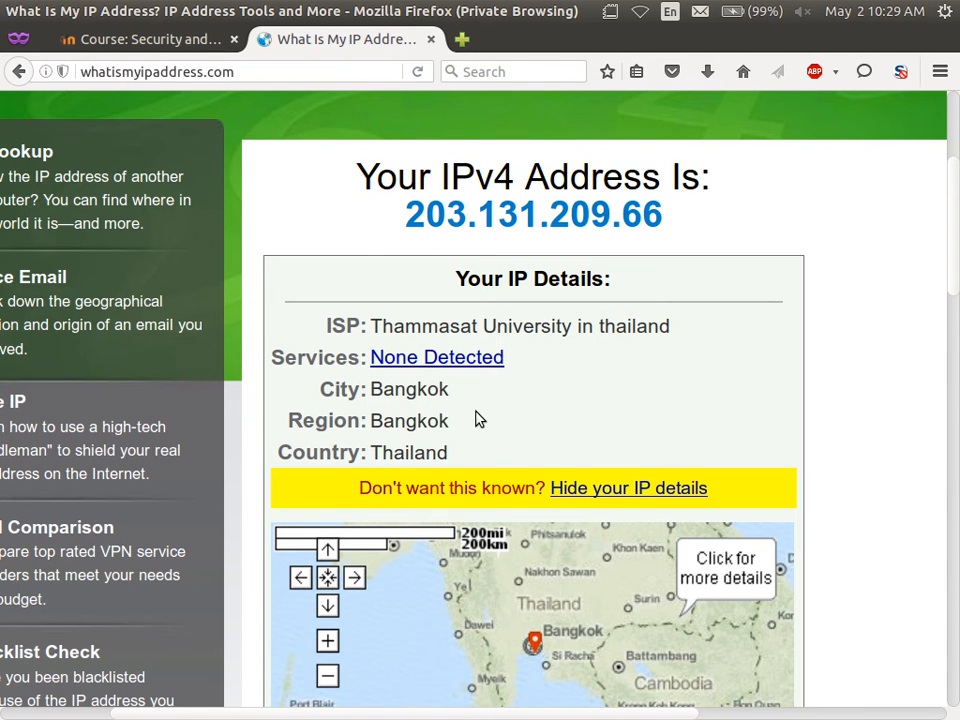
pyautogui.moveTo(456, 252)
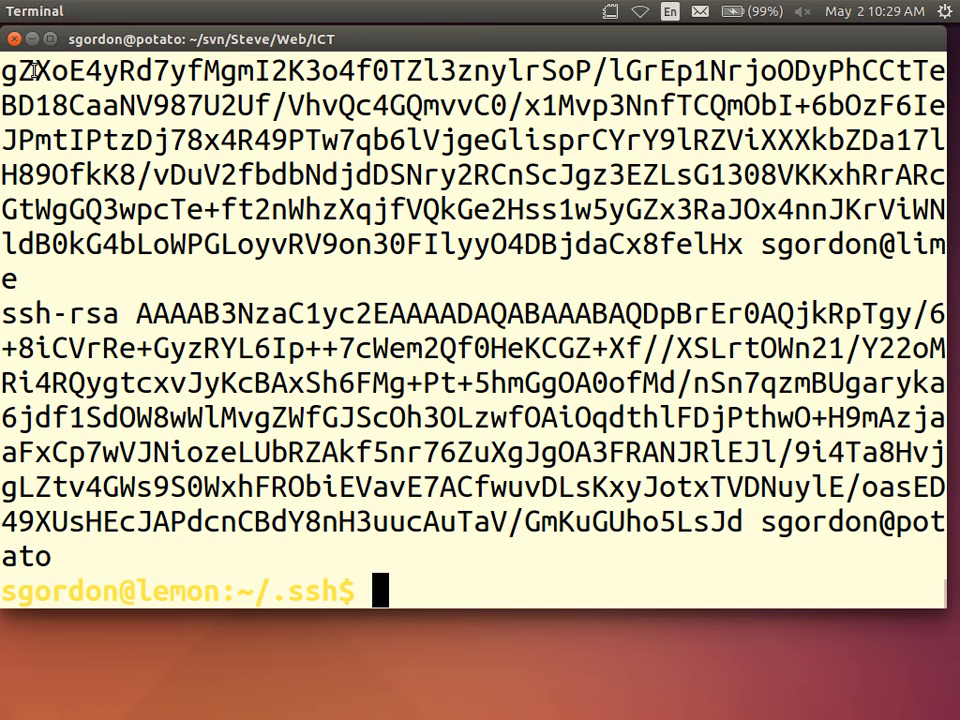
# Switch to the local Terminal window at an empty shell prompt
pyautogui.click(14, 38)
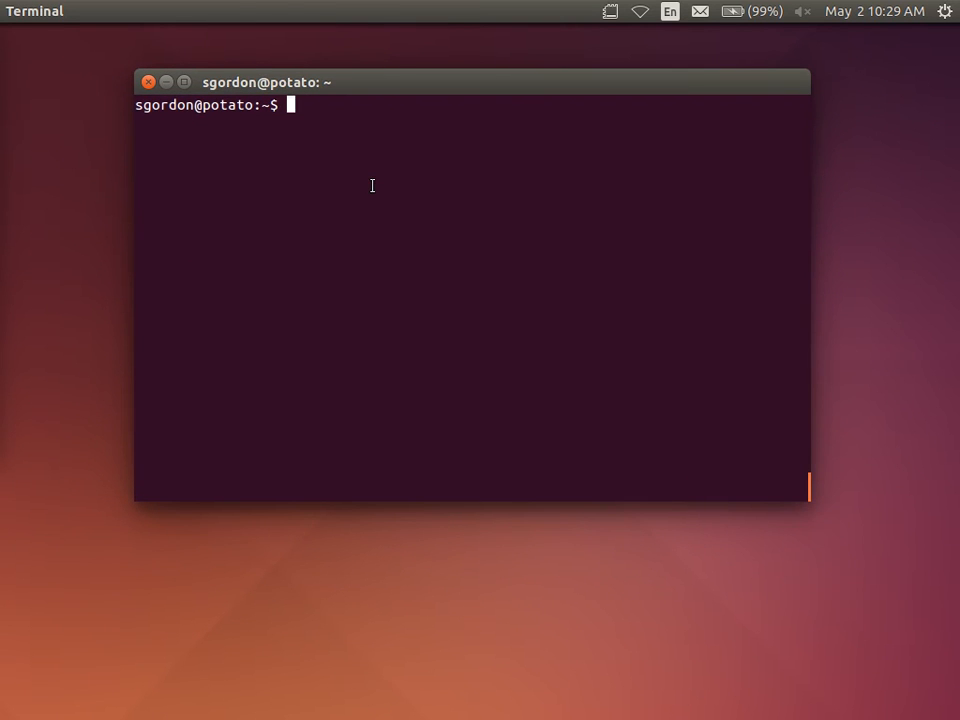
# Run ssh -D 9999 -N sandilands.info to start a SOCKS tunnel on local port 9999
pyautogui.write('ssh')
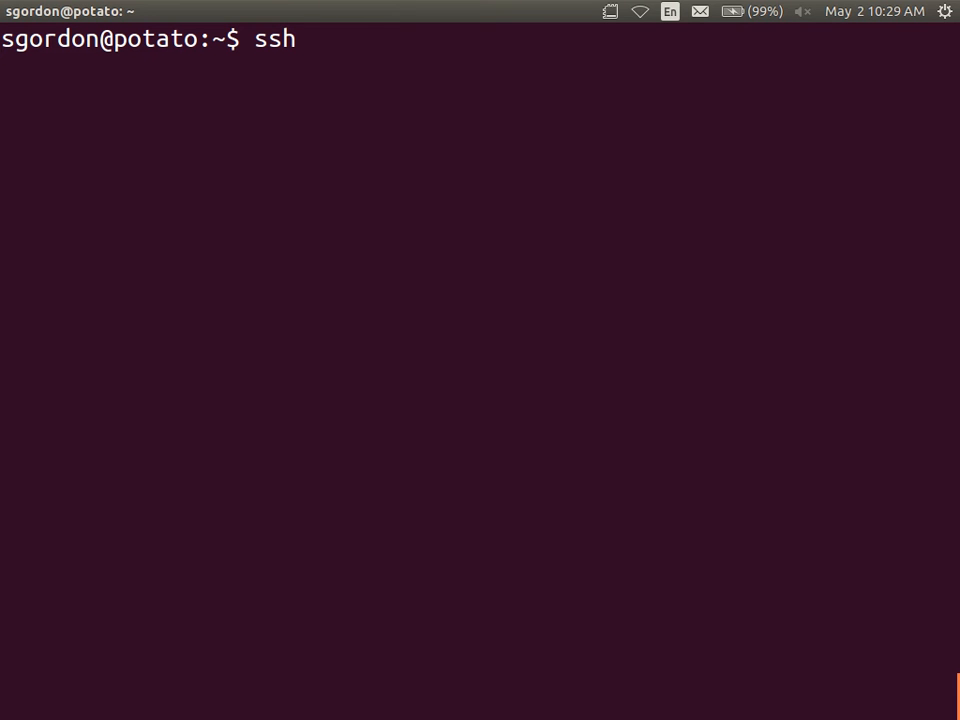
pyautogui.write('-D 9')
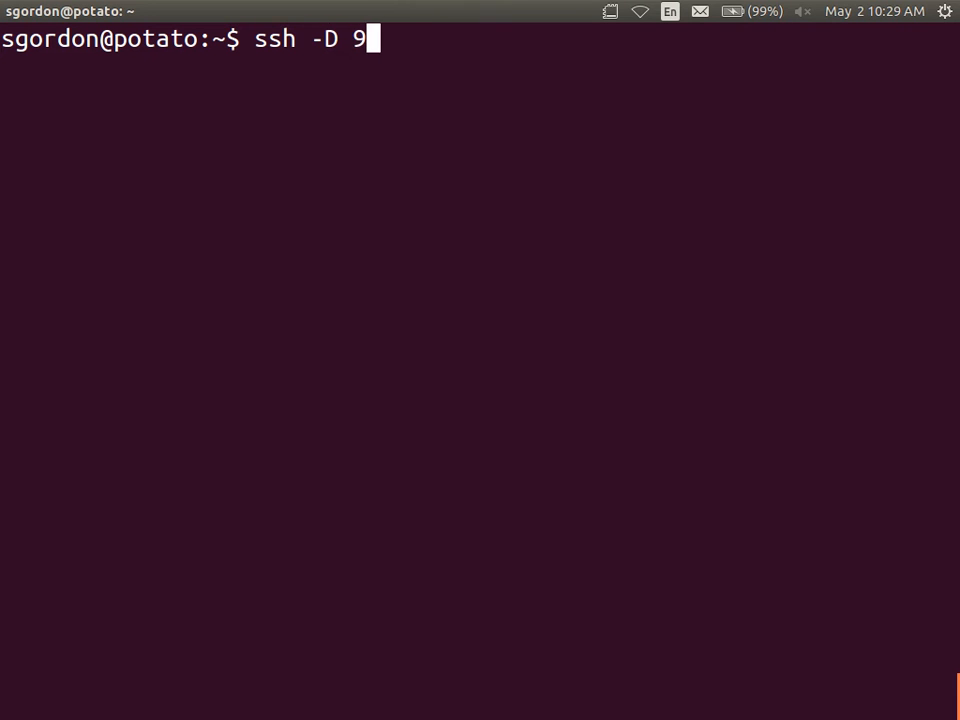
pyautogui.write('999 -')
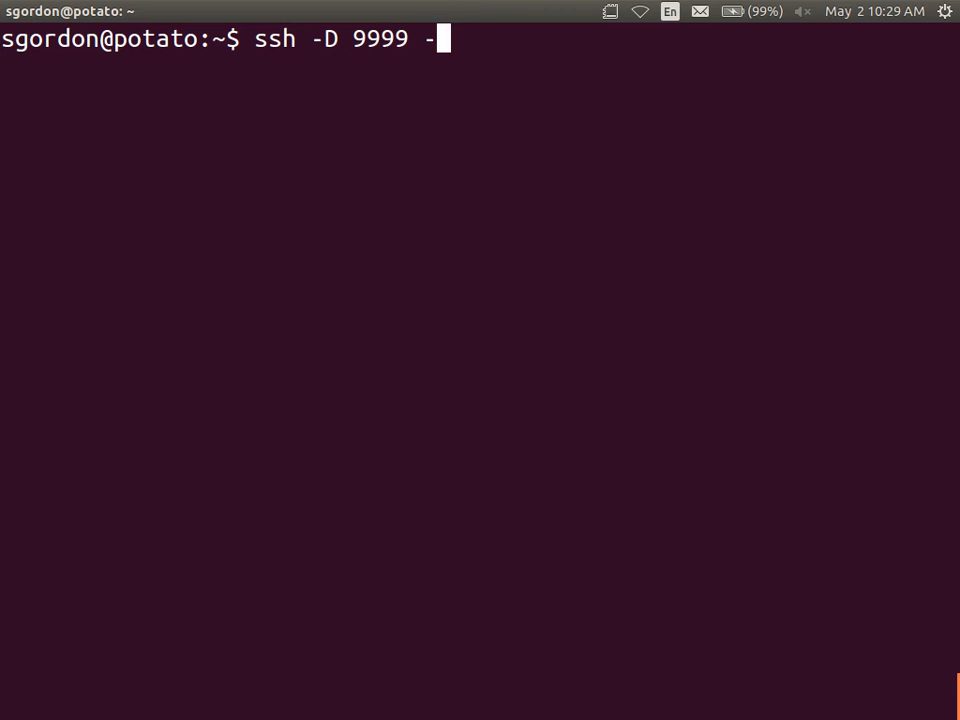
pyautogui.write('N sa')
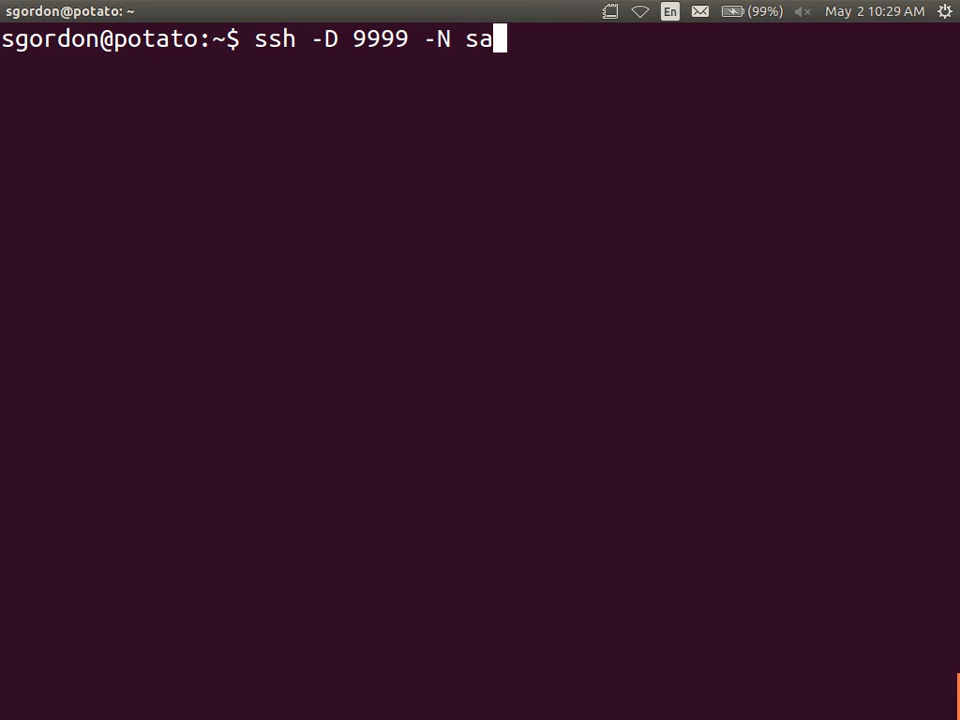
pyautogui.write('ndi')
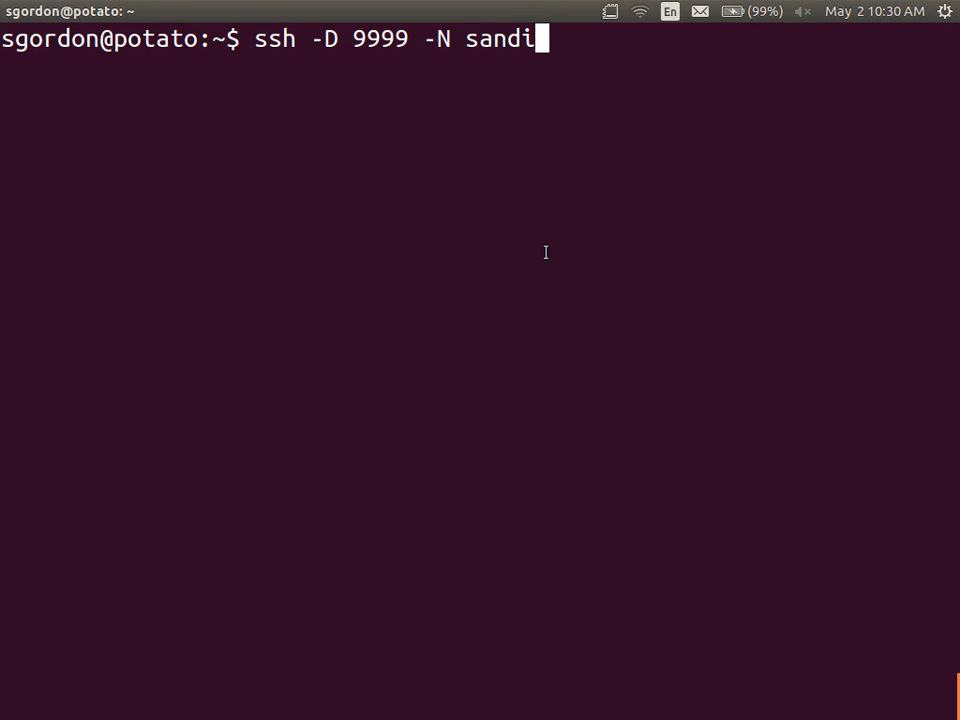
pyautogui.write('lands.info')
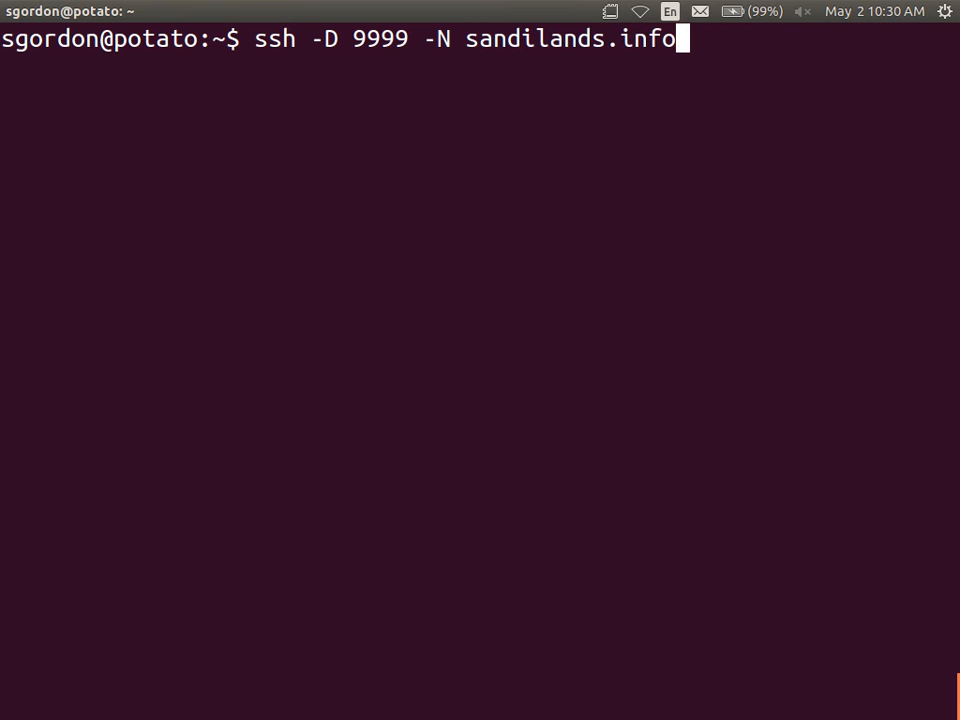
pyautogui.moveTo(364, 216)
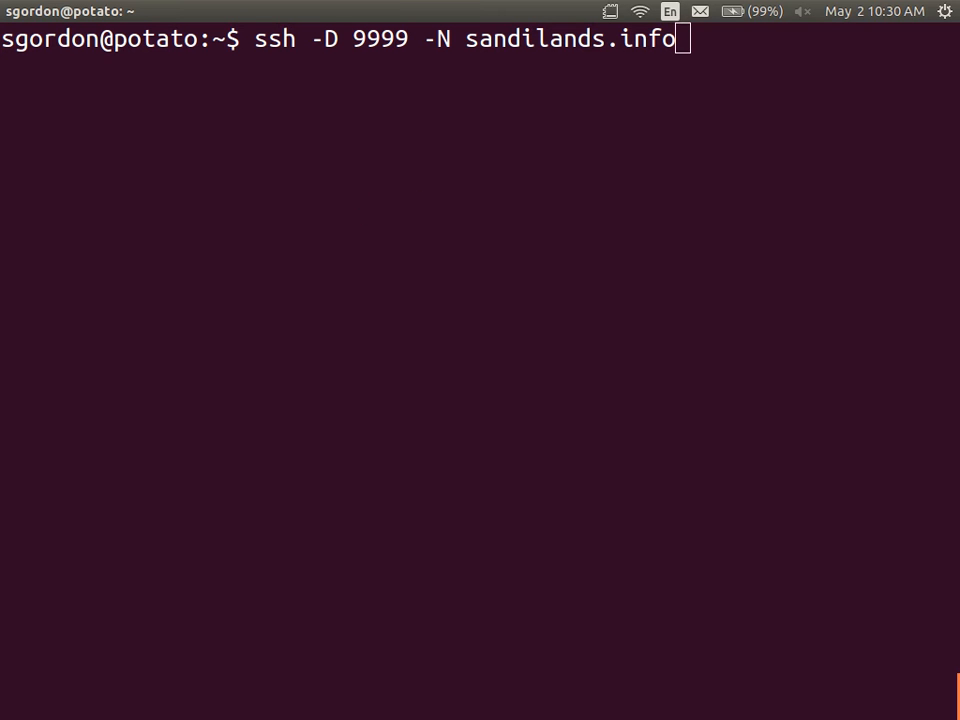
pyautogui.moveTo(226, 180)
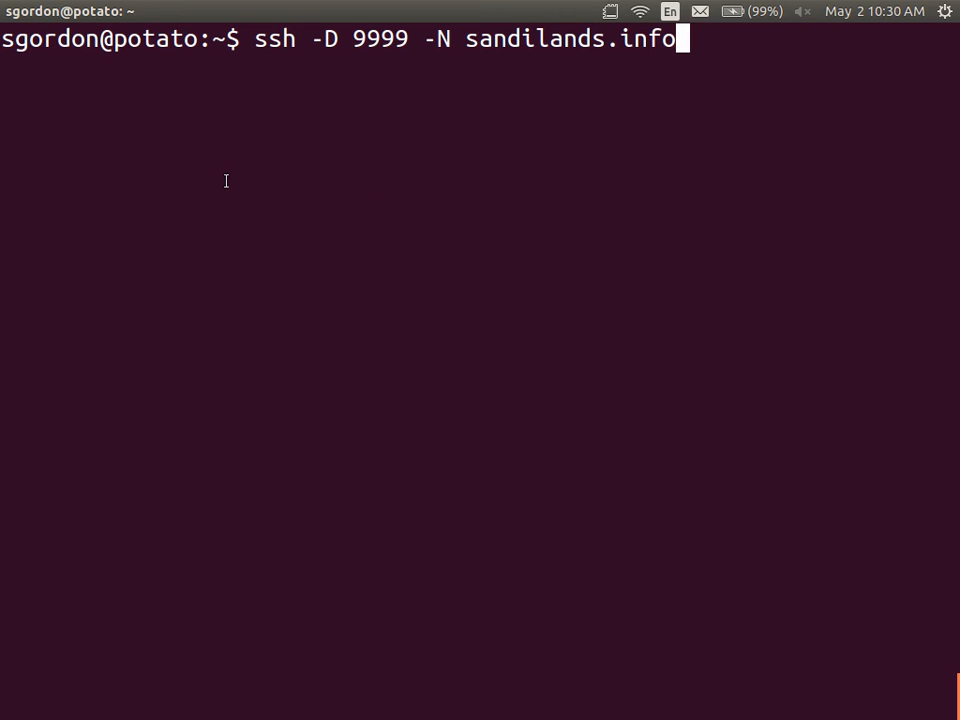
pyautogui.press('Return')
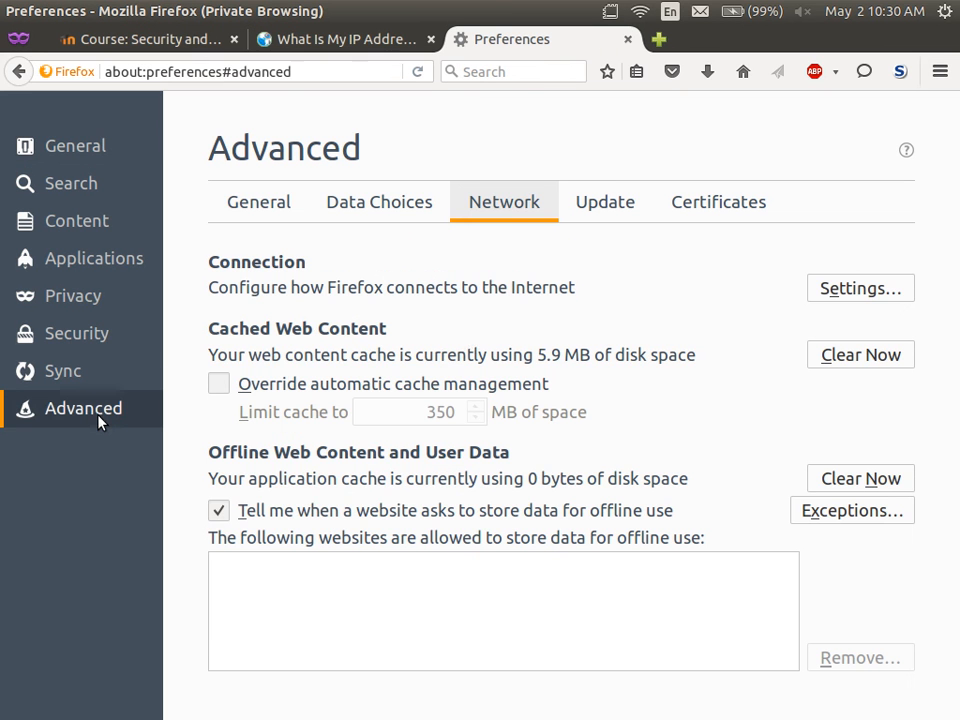
# Bring up Firefox's Connection Settings dialog from the Network preferences
pyautogui.click(860, 288)
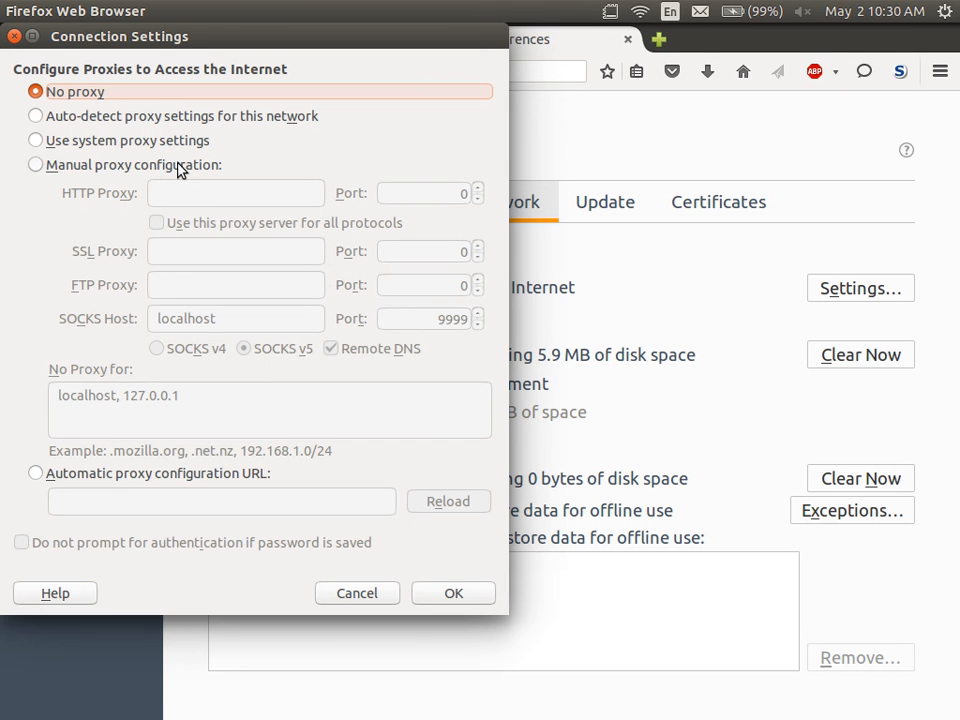
# Choose manual proxy configuration with SOCKS host localhost on port 9999
pyautogui.click(36, 164)
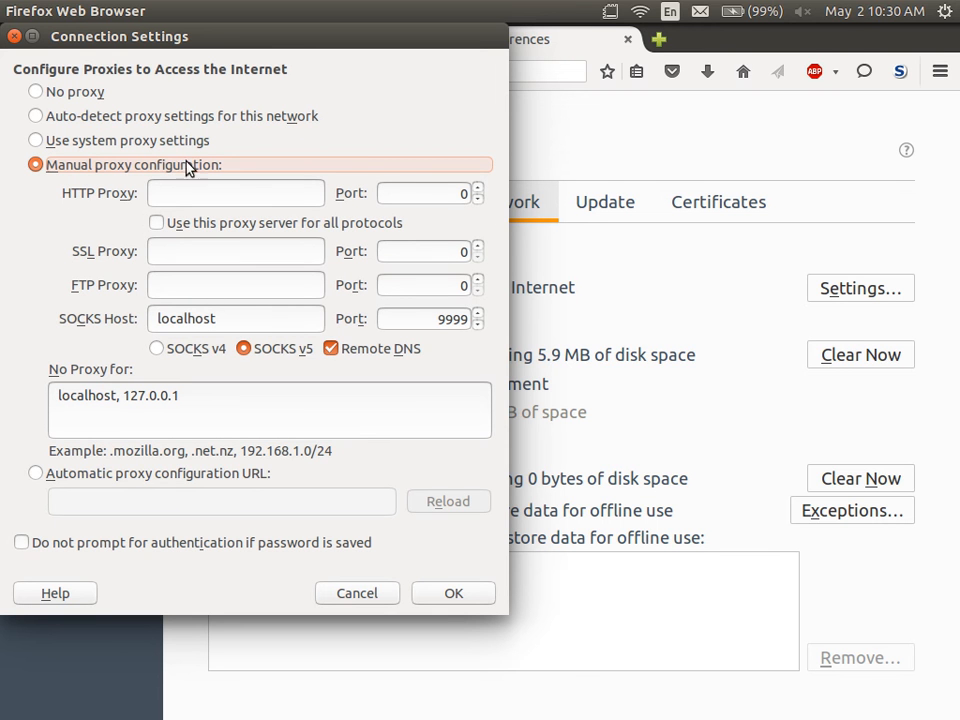
pyautogui.moveTo(234, 320)
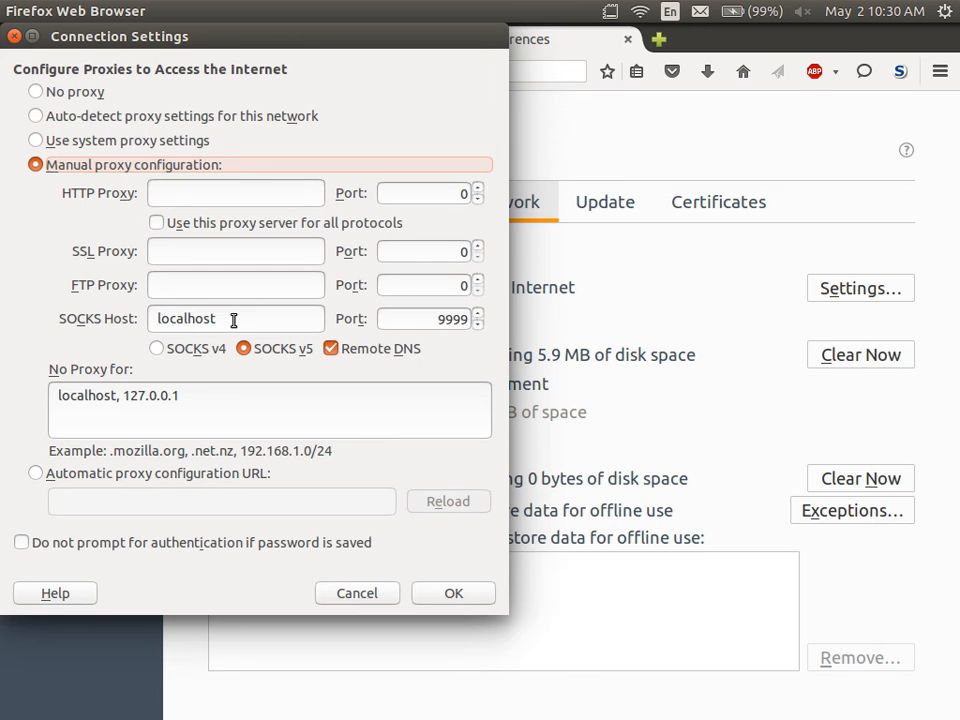
pyautogui.doubleClick(184, 318)
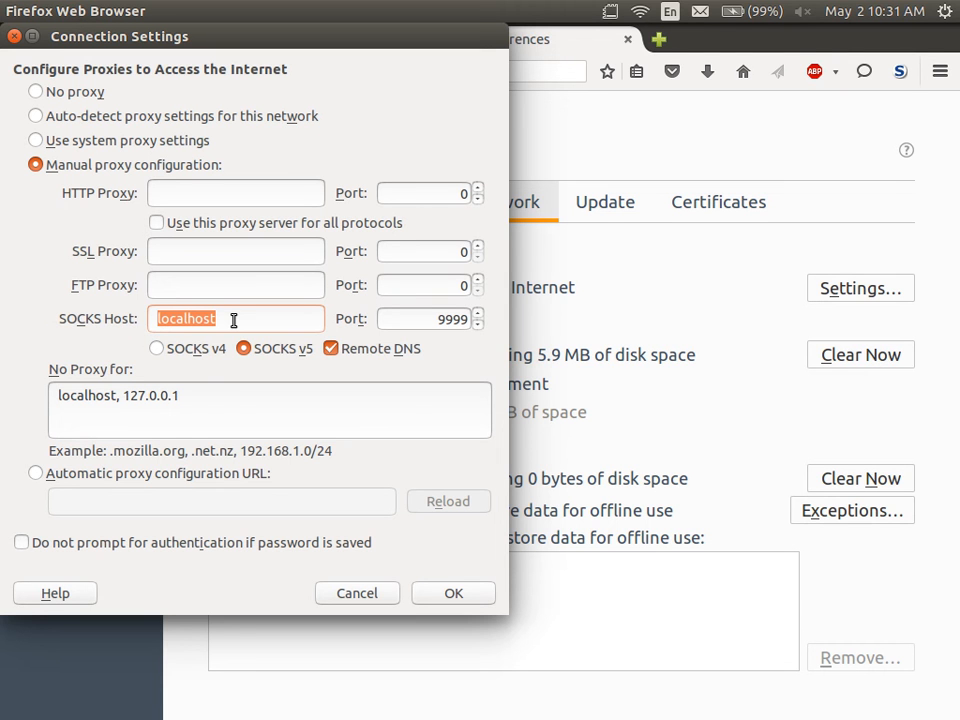
pyautogui.moveTo(458, 318)
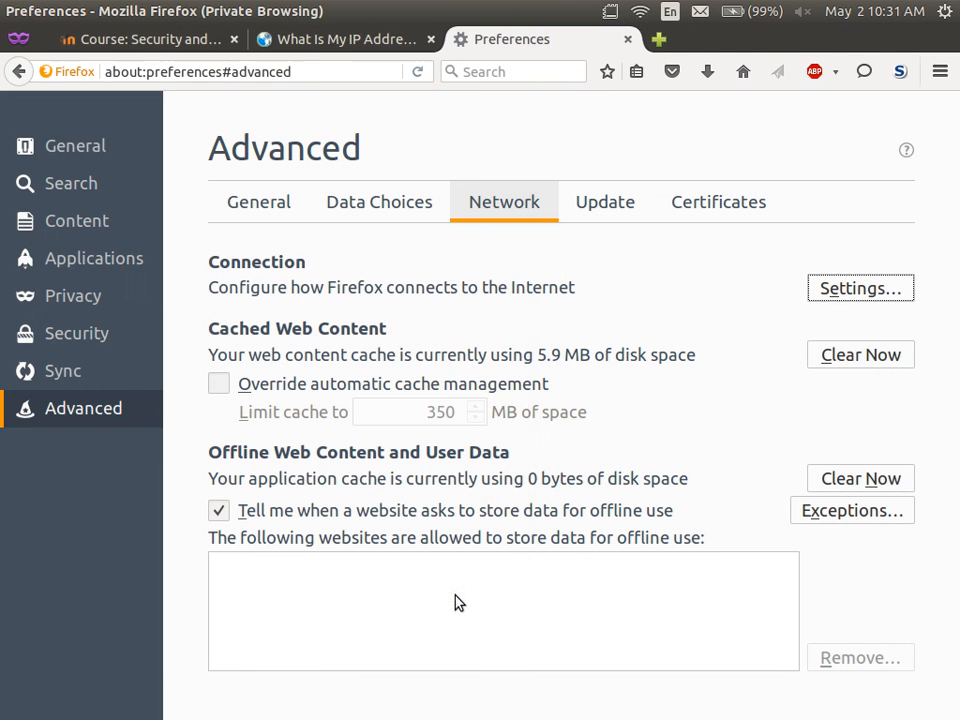
pyautogui.click(340, 40)
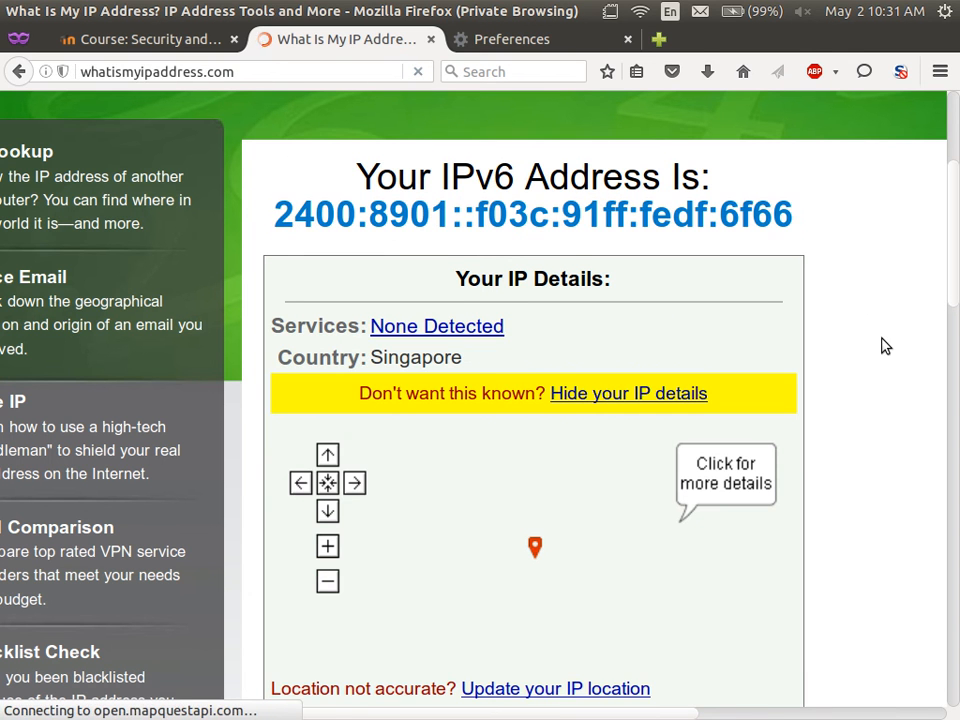
pyautogui.doubleClick(416, 356)
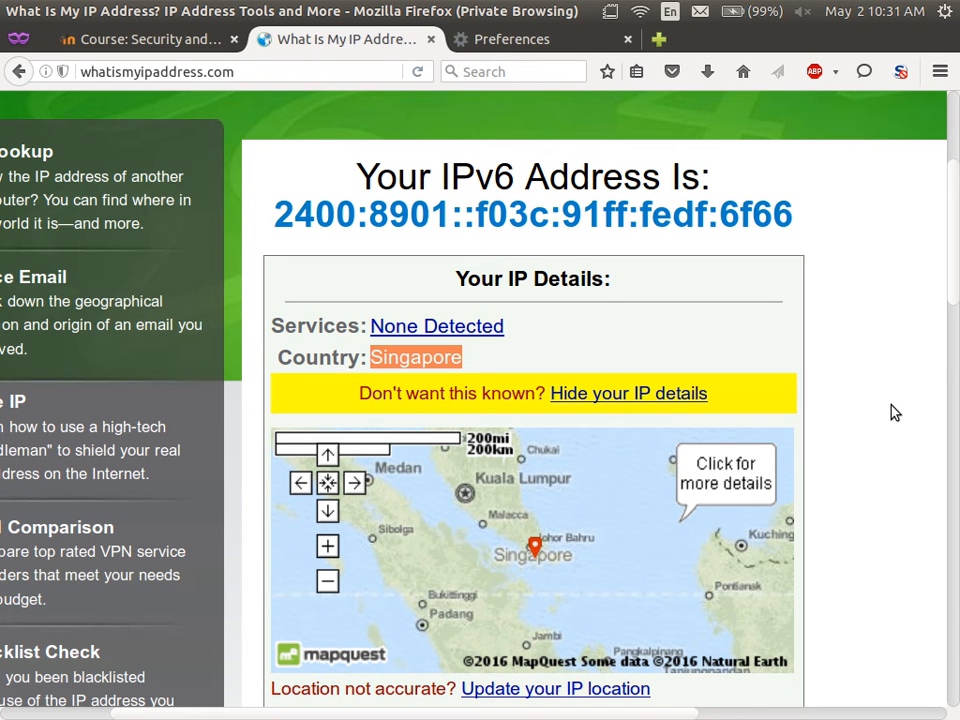
pyautogui.moveTo(592, 40)
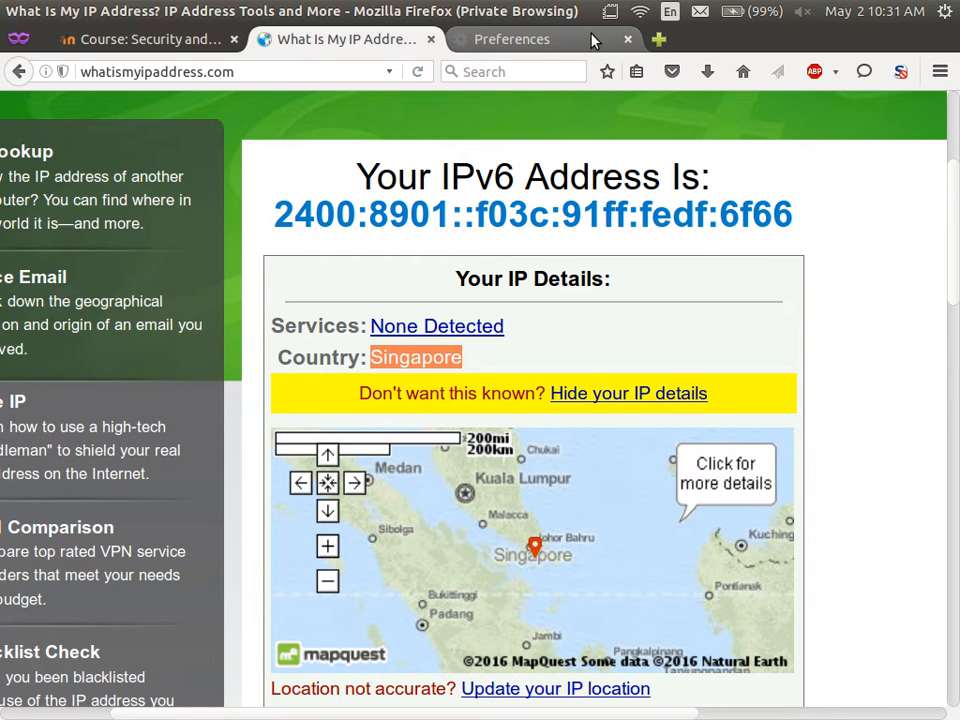
pyautogui.click(512, 40)
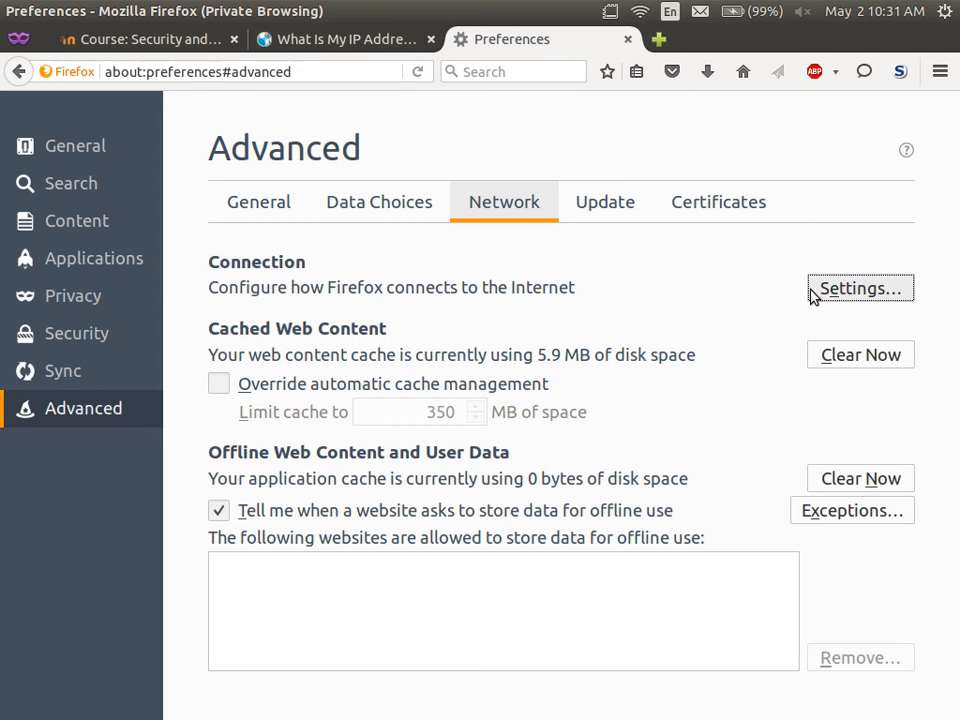
# Reopen Connection Settings to review the SOCKS proxy on localhost port 9999
pyautogui.click(860, 288)
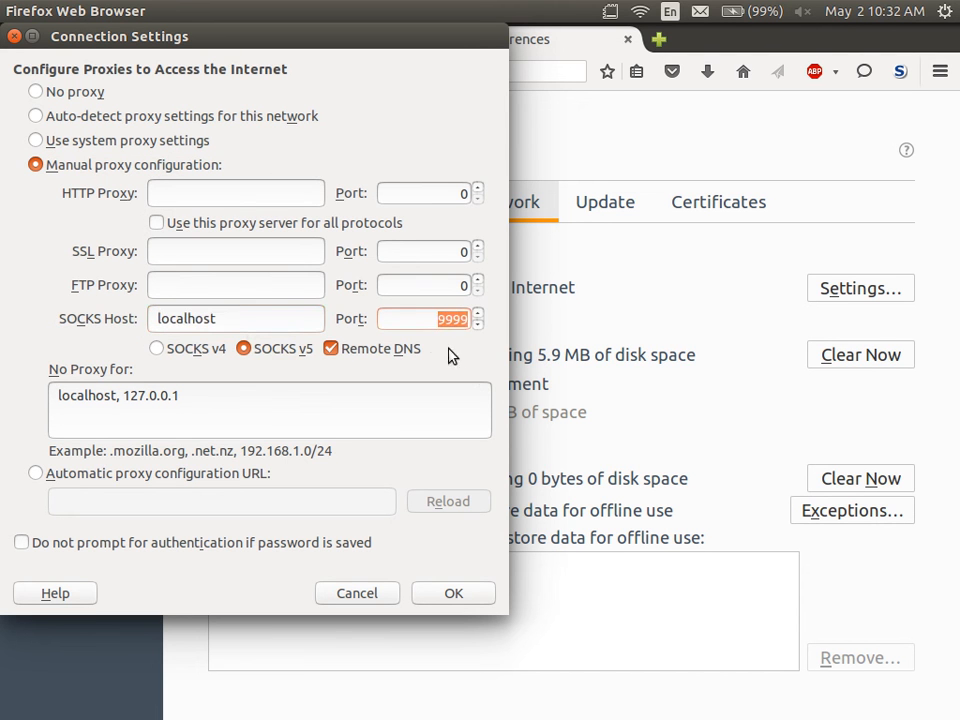
pyautogui.moveTo(452, 338)
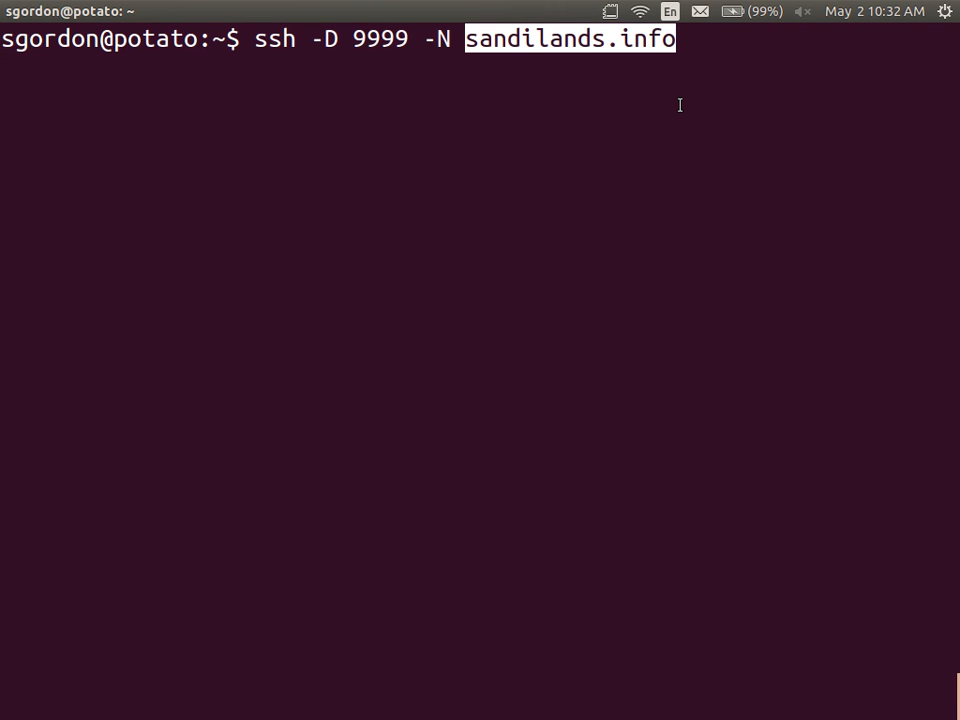
# Revisit the ssh -D 9999 -N sandilands.info tunnel command in Terminal
pyautogui.press('Return')
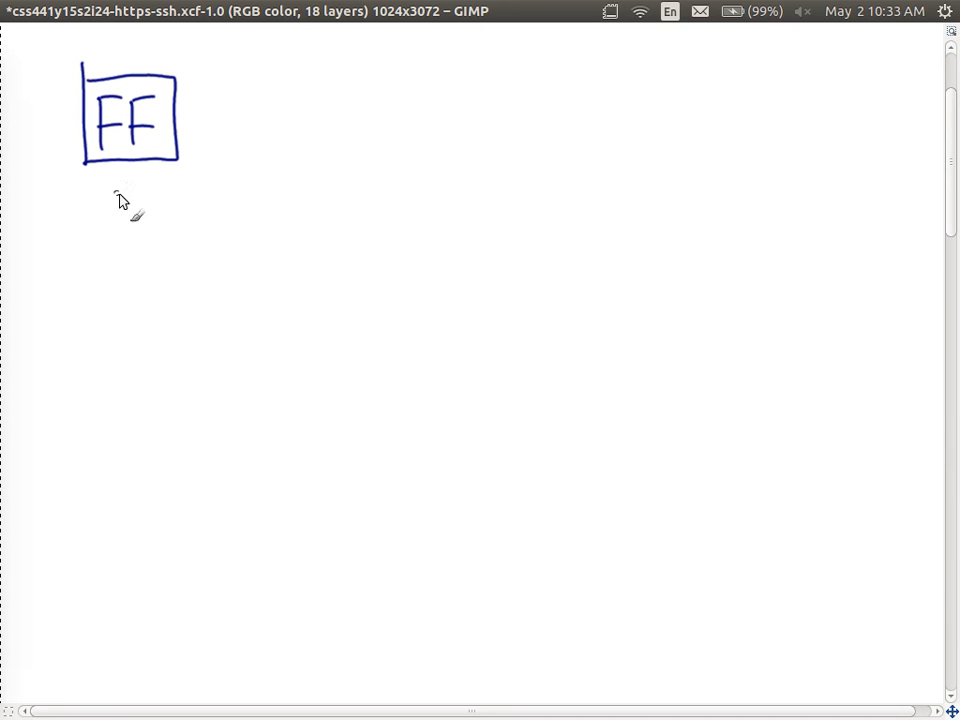
pyautogui.moveTo(88, 260)
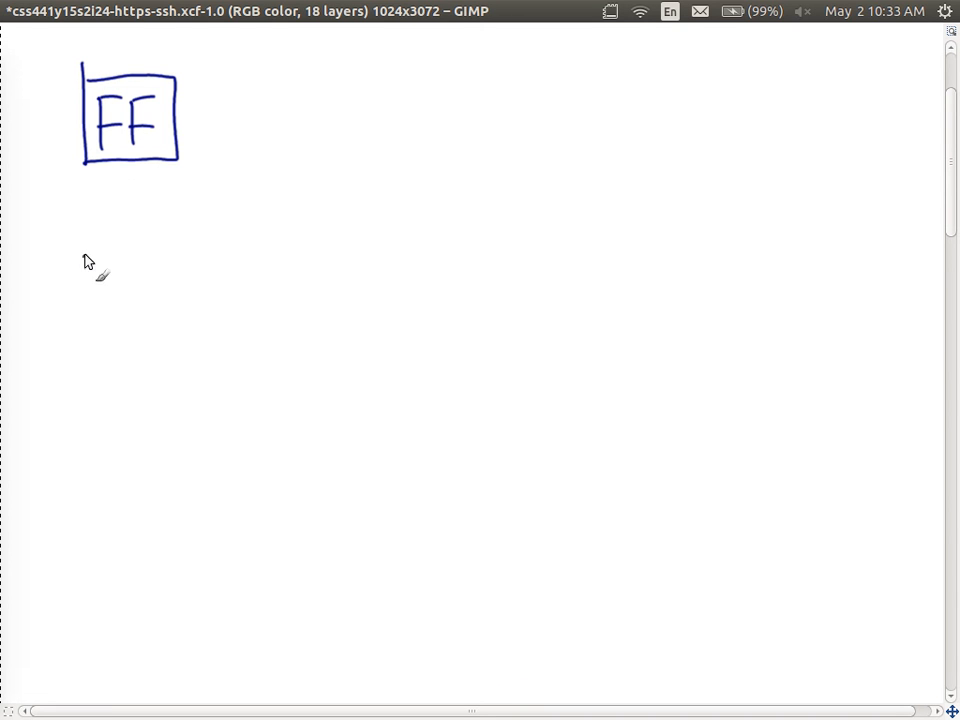
# Draw an SSH box below FF with a downward arrow labelled 9999
pyautogui.moveTo(84, 250); pyautogui.dragTo(180, 320)
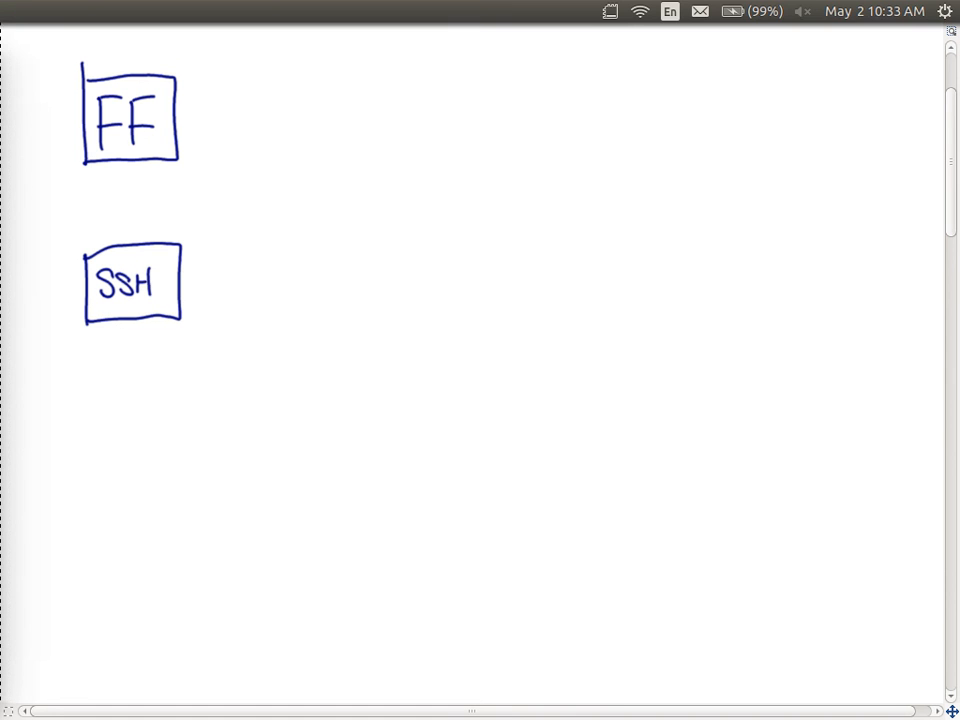
pyautogui.moveTo(184, 224)
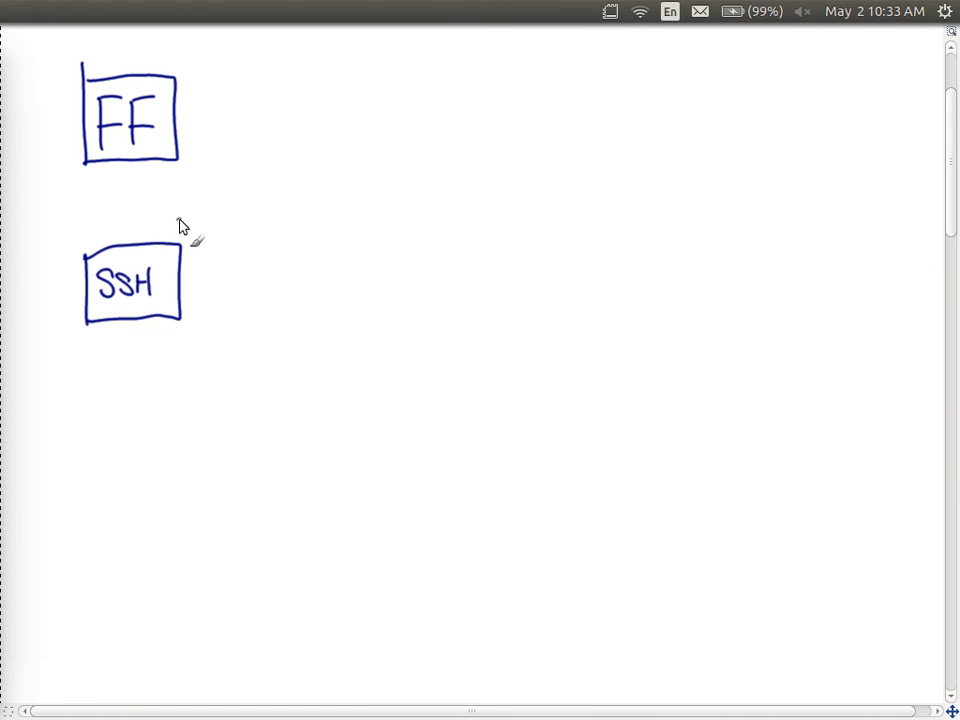
pyautogui.moveTo(164, 230); pyautogui.dragTo(224, 210)
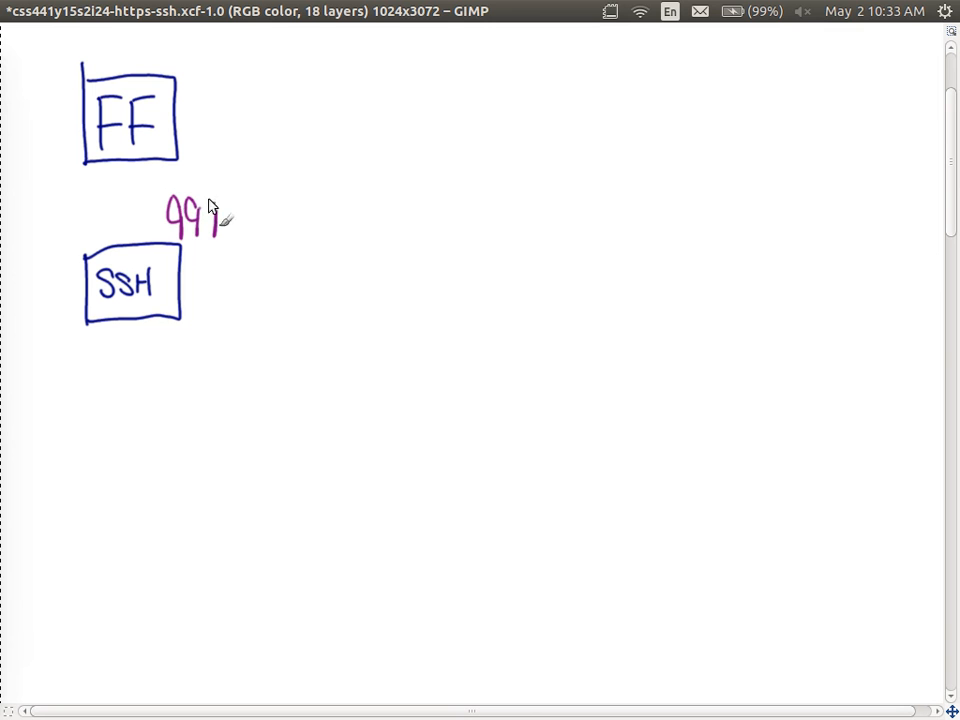
pyautogui.moveTo(216, 220); pyautogui.dragTo(238, 220)
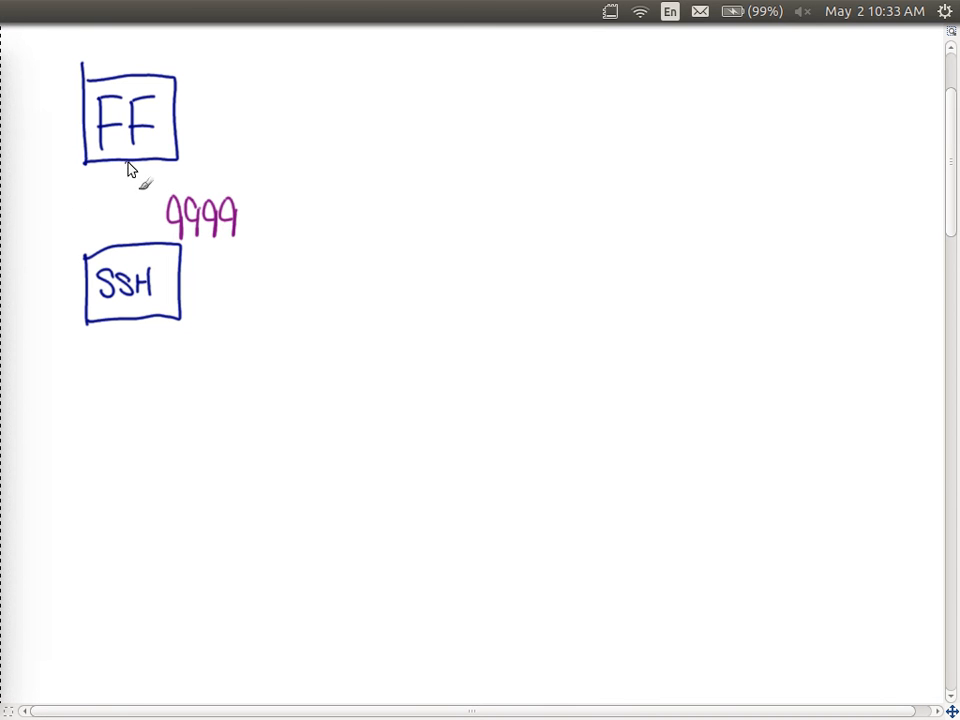
pyautogui.moveTo(128, 156); pyautogui.dragTo(128, 240)
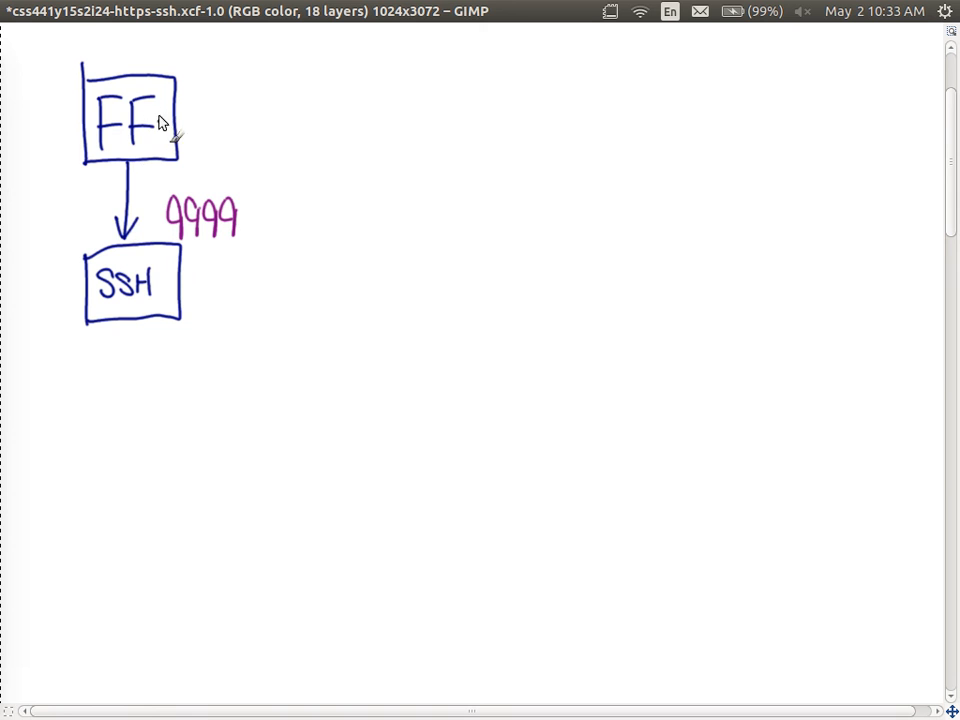
pyautogui.moveTo(150, 278)
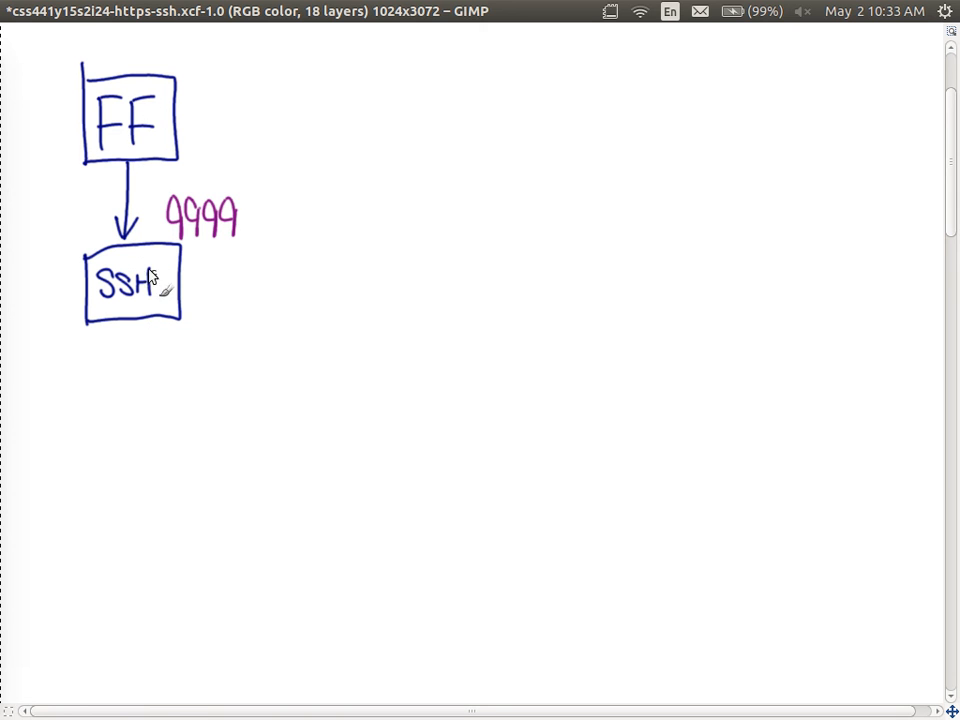
pyautogui.moveTo(204, 218)
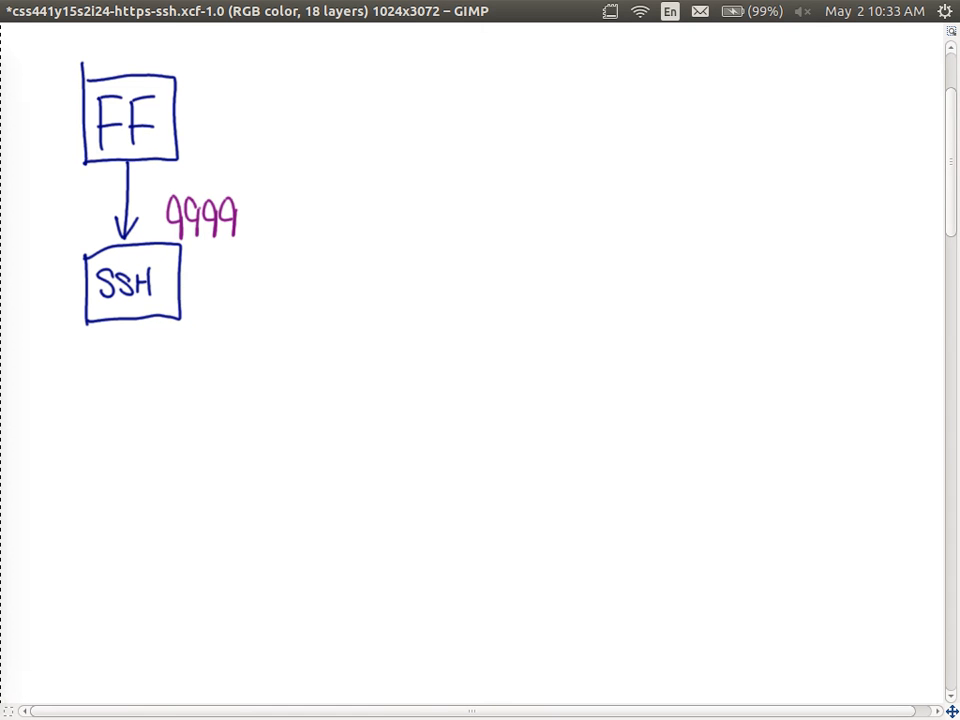
# Draw a dotted arrow from the SSH client to a new box labelled SSH_s (server)
pyautogui.moveTo(128, 322); pyautogui.dragTo(128, 348)
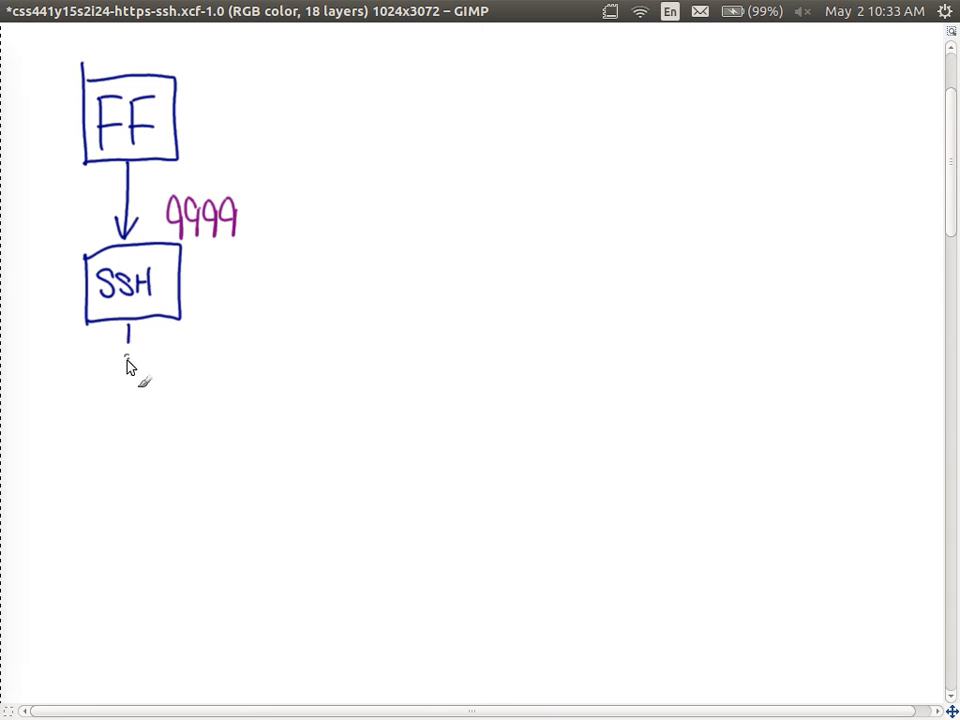
pyautogui.moveTo(128, 380); pyautogui.dragTo(304, 380)
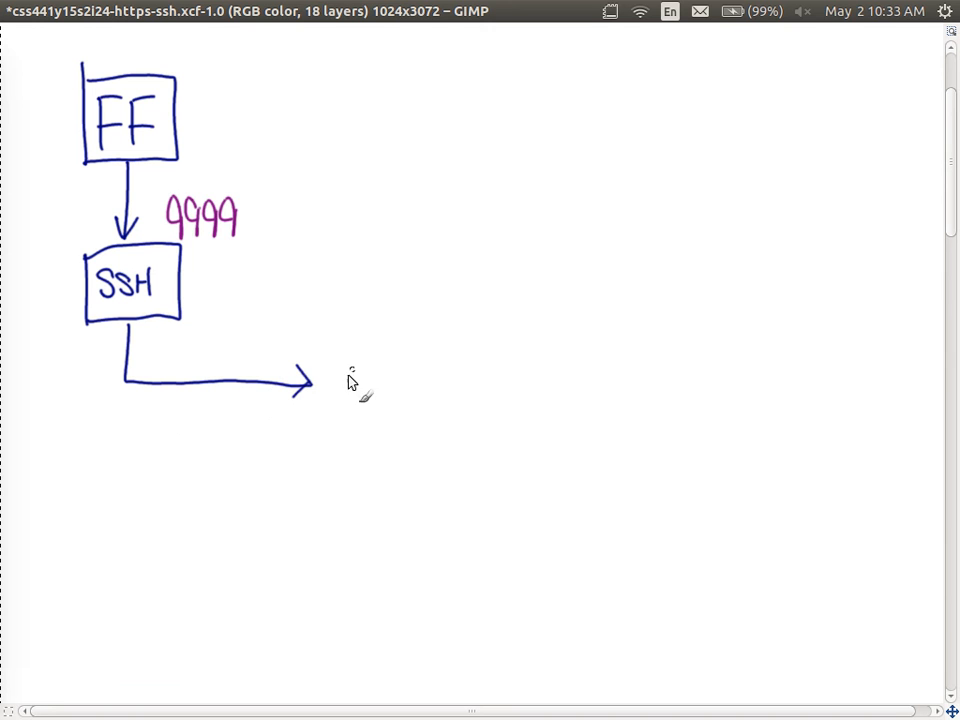
pyautogui.moveTo(448, 276)
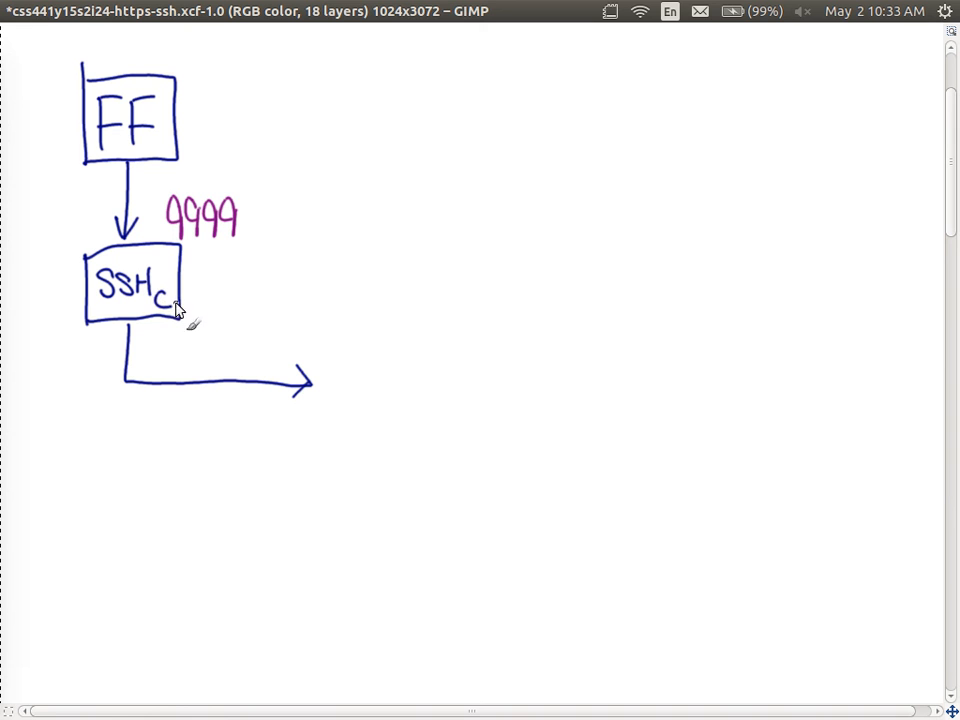
pyautogui.moveTo(444, 256)
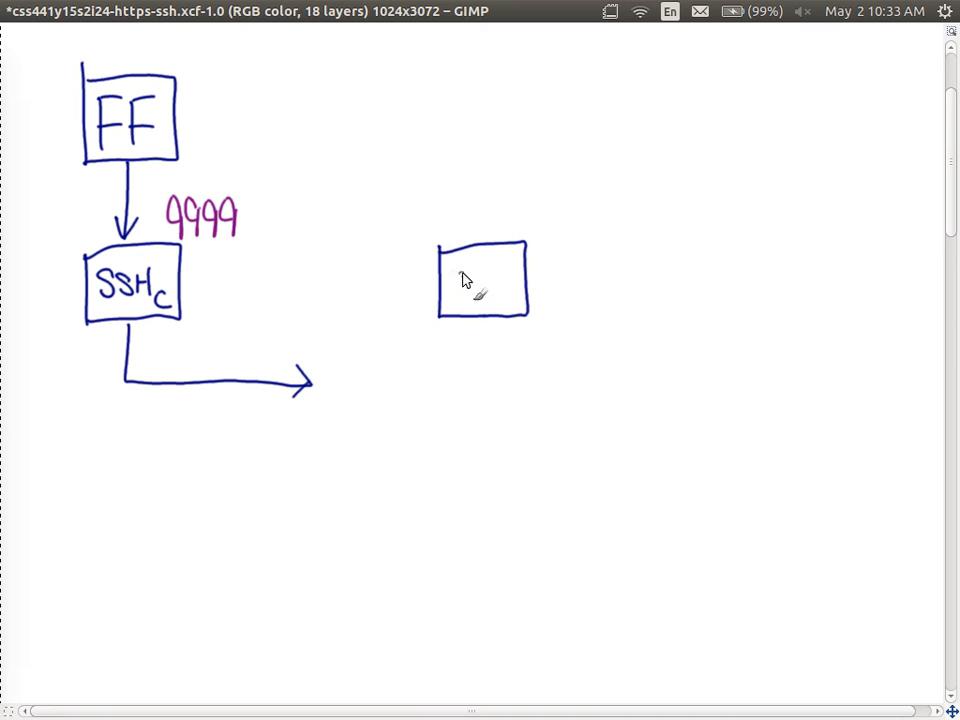
pyautogui.moveTo(450, 280); pyautogui.dragTo(504, 282)
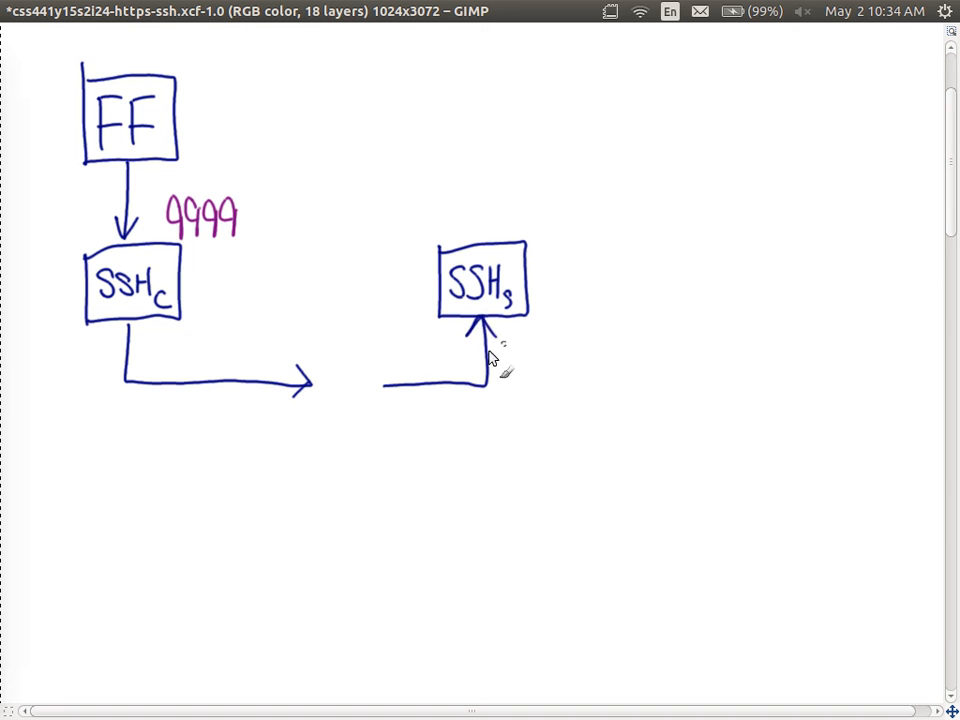
pyautogui.moveTo(320, 384); pyautogui.dragTo(380, 384)
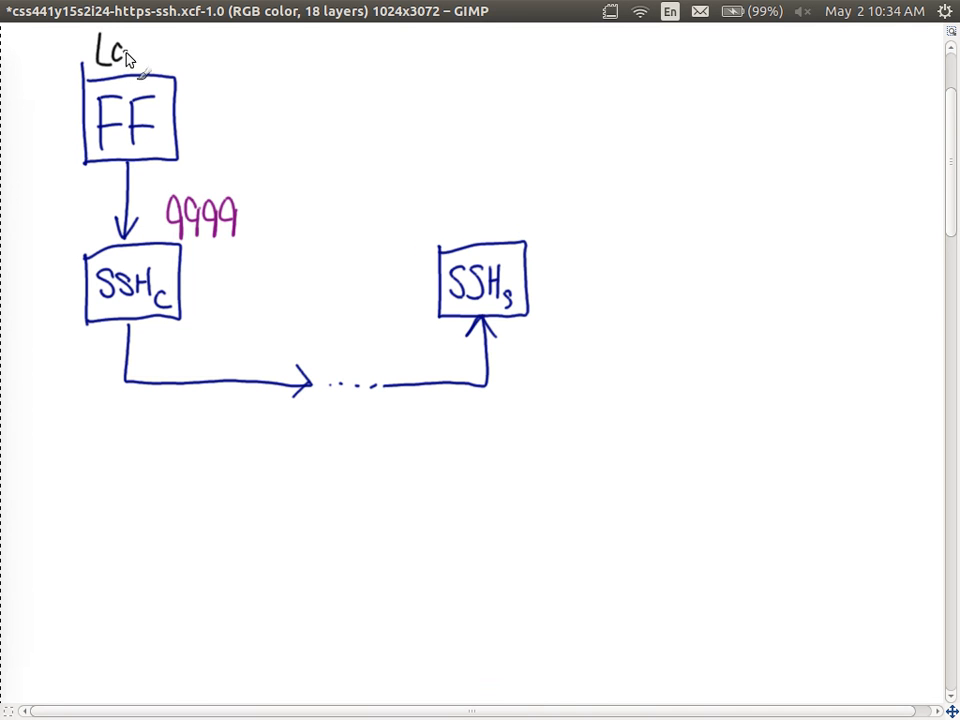
# Write the caption Laptop (SIIT) above the FF box
pyautogui.moveTo(130, 56); pyautogui.dragTo(170, 56)
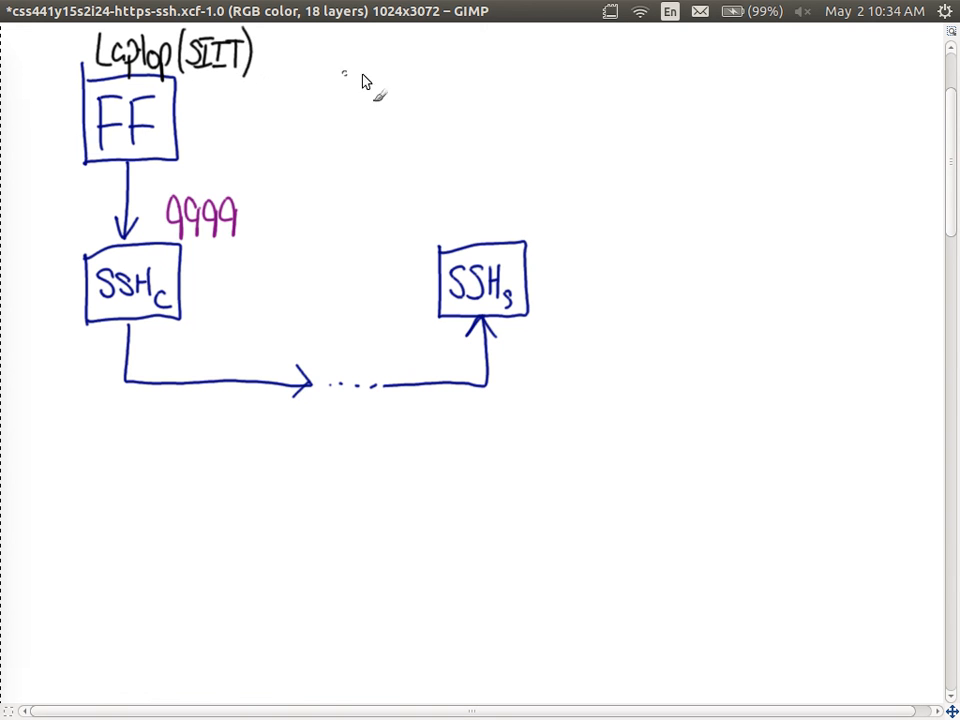
pyautogui.moveTo(390, 56)
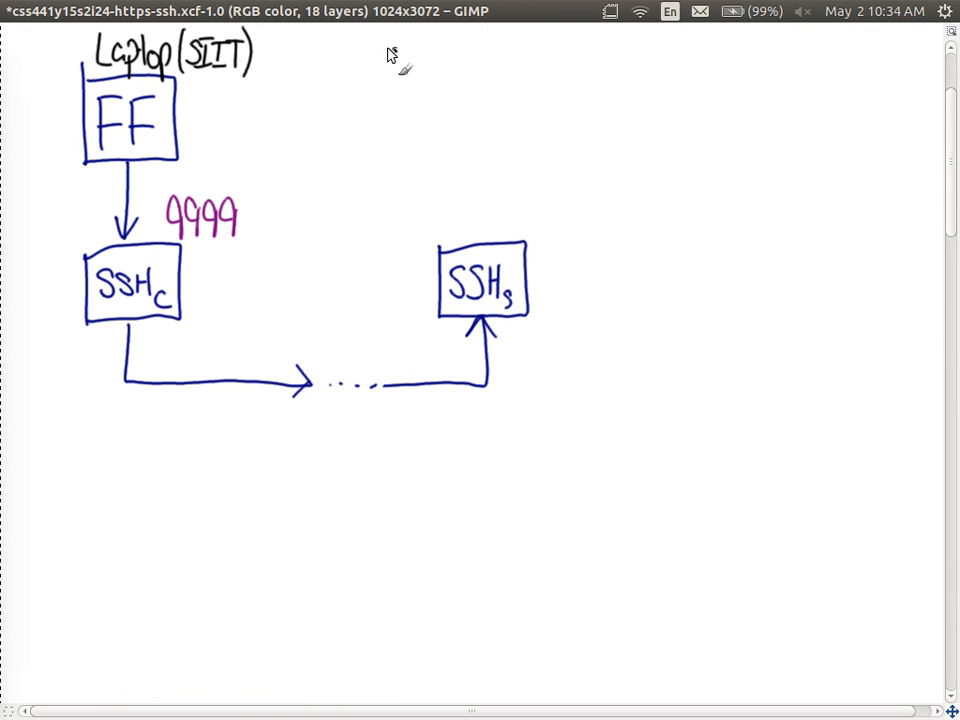
# Handwrite sandilands.info above the SSH_s box and (SG) beneath it
pyautogui.moveTo(380, 60); pyautogui.dragTo(450, 62)
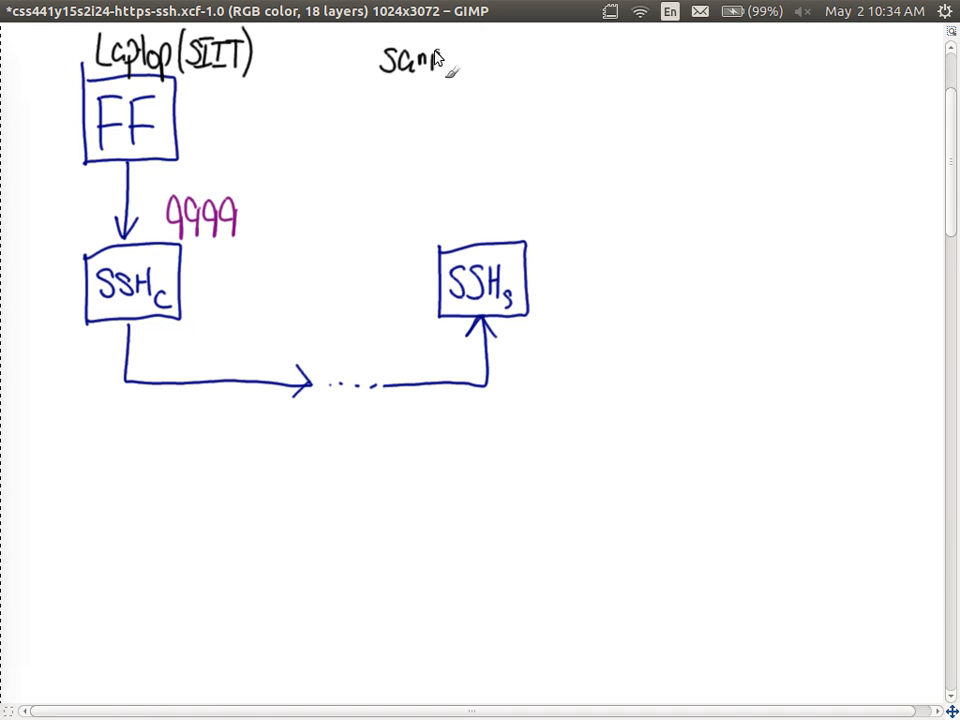
pyautogui.moveTo(436, 62); pyautogui.dragTo(496, 62)
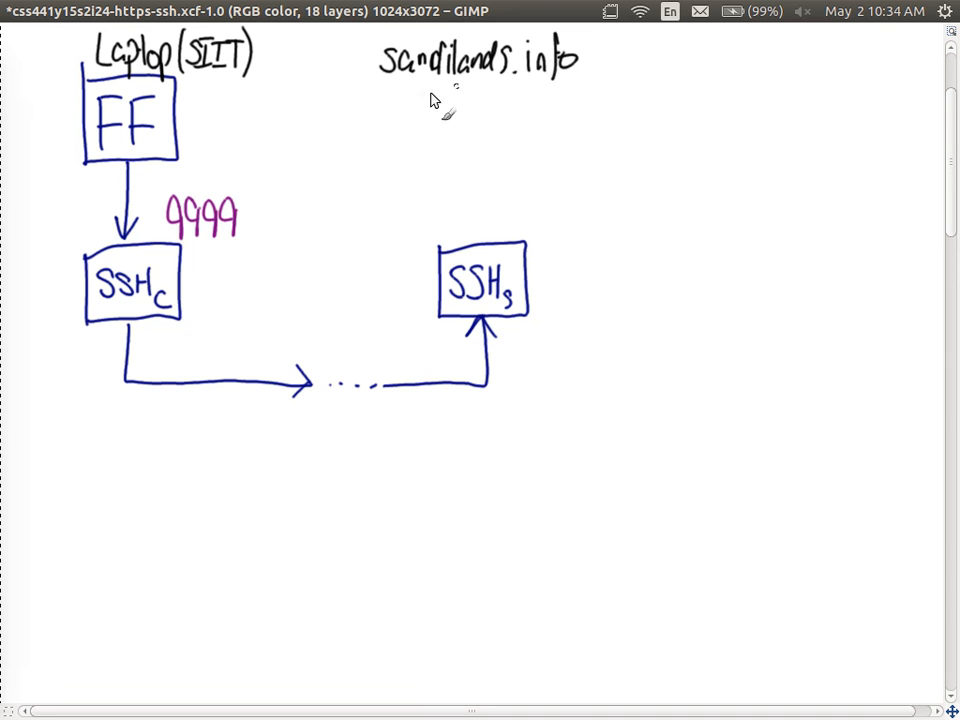
pyautogui.moveTo(444, 100); pyautogui.dragTo(450, 130)
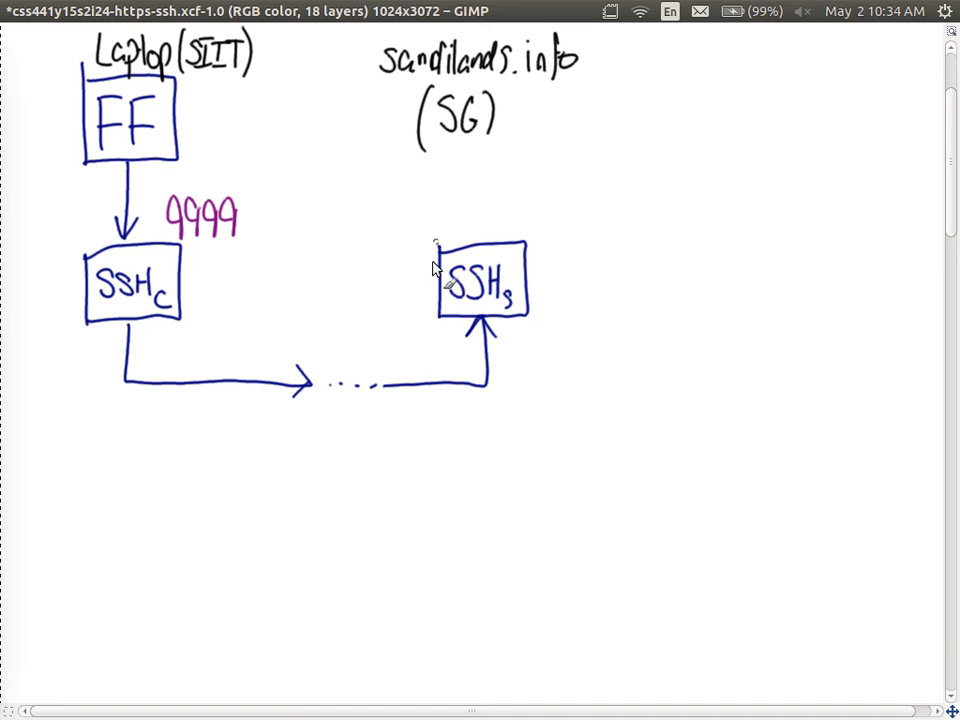
pyautogui.moveTo(490, 264)
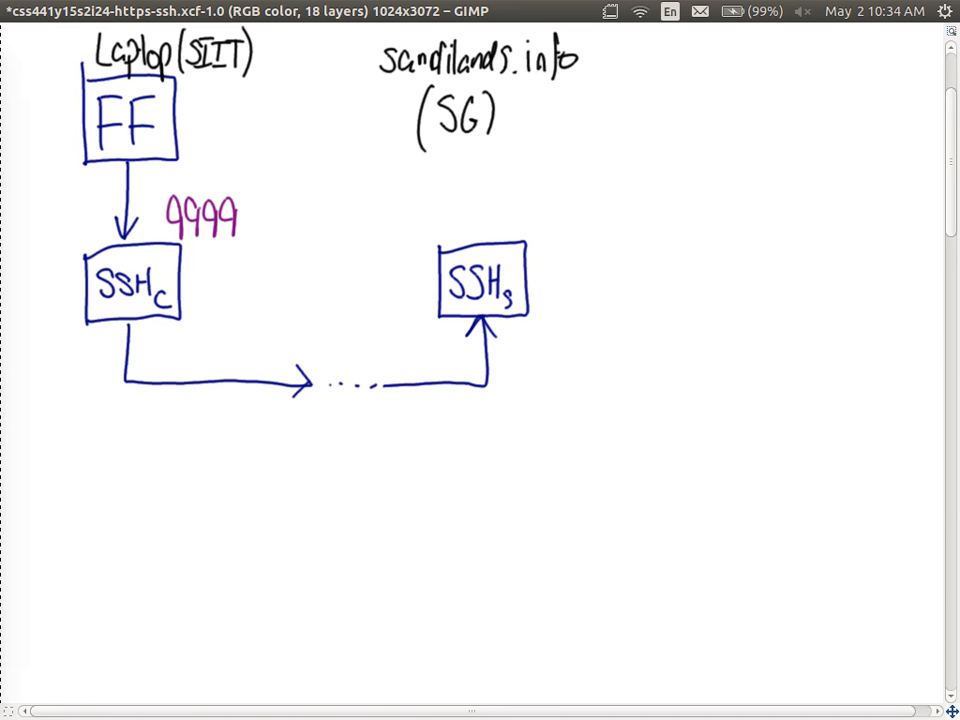
pyautogui.moveTo(640, 362)
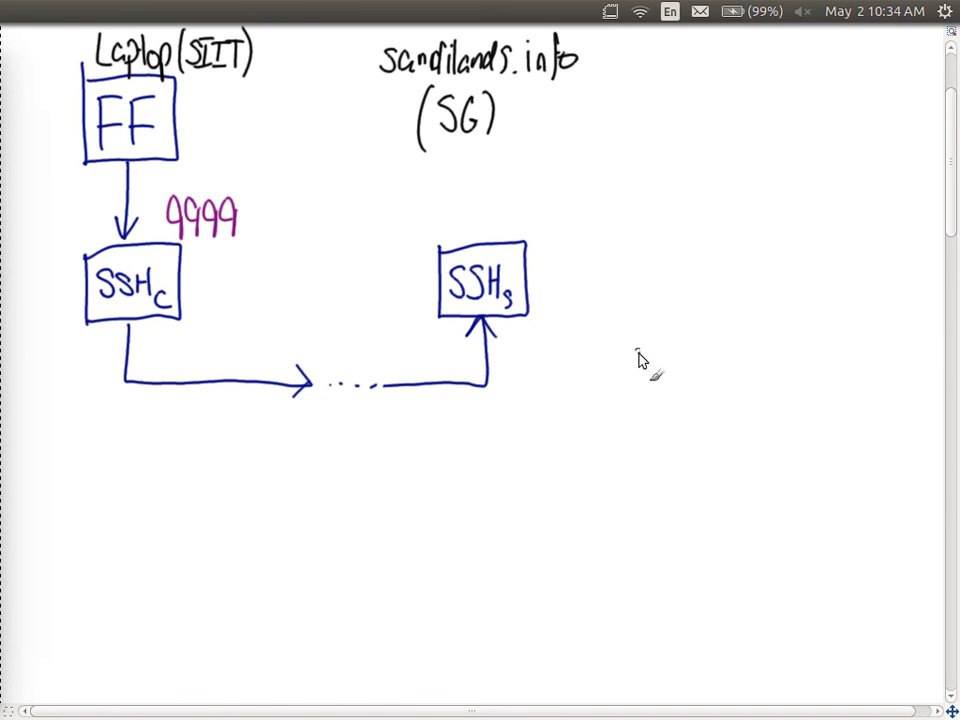
pyautogui.moveTo(510, 344)
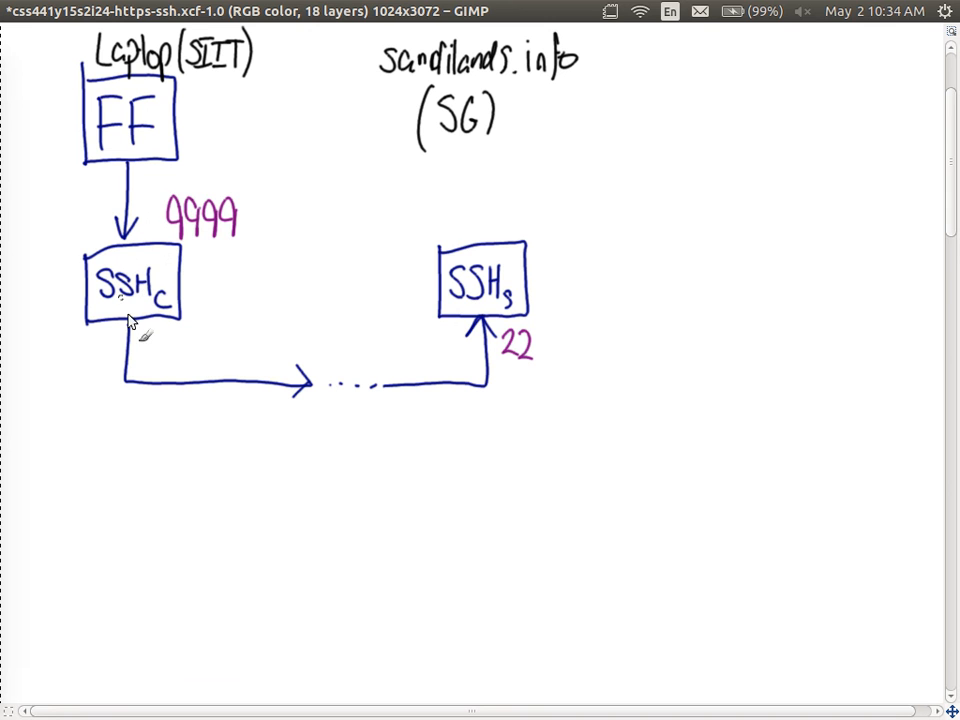
pyautogui.moveTo(470, 280)
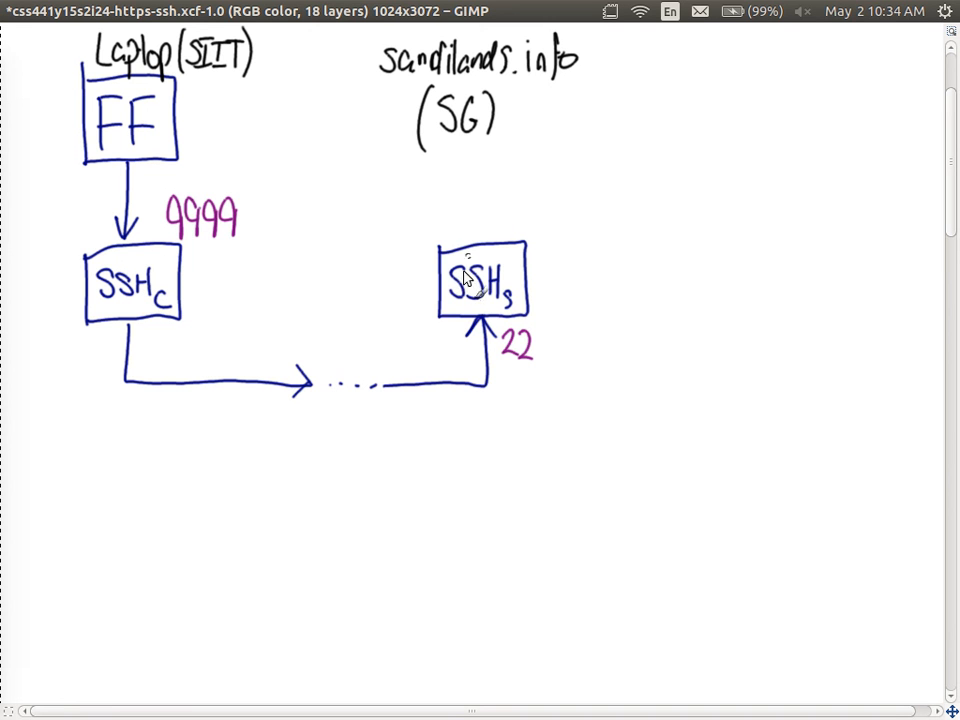
pyautogui.moveTo(536, 312)
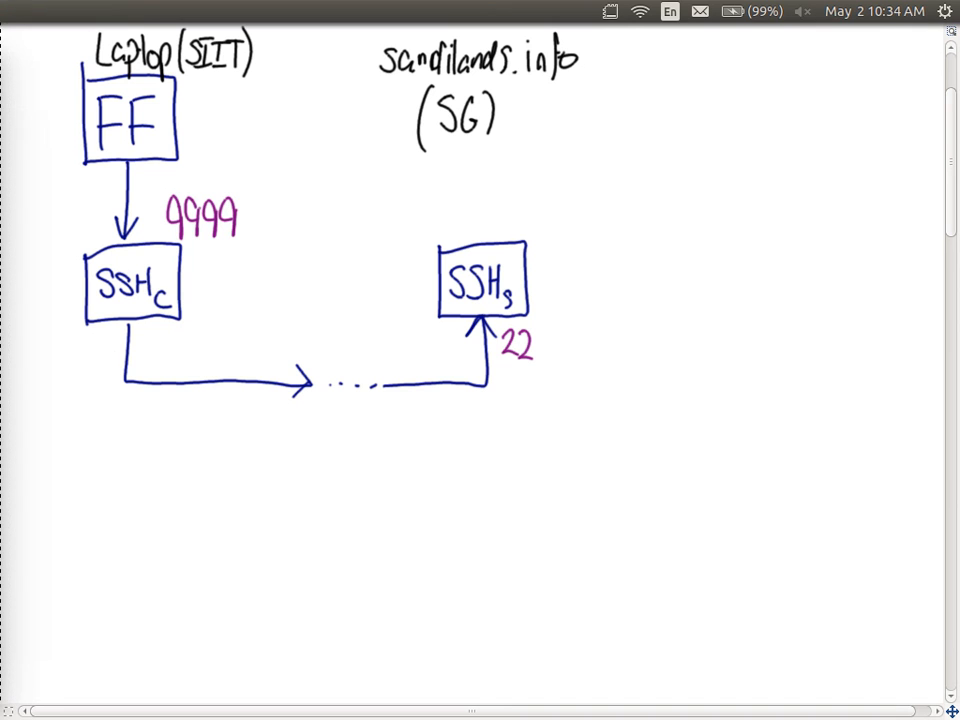
pyautogui.moveTo(536, 320)
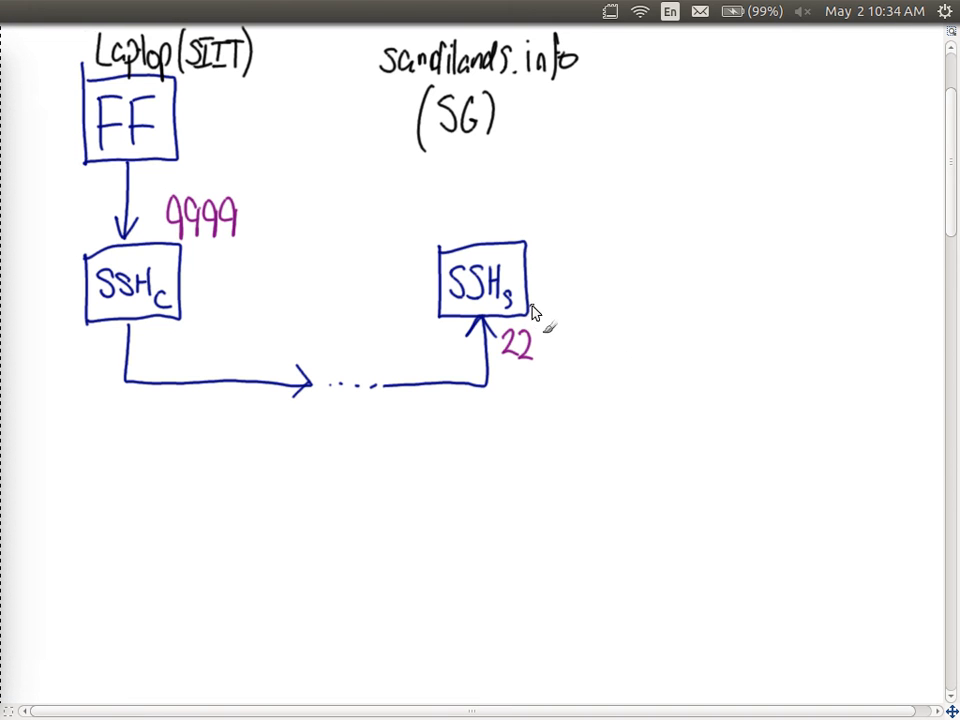
# Draw a dotted arrowed line from SSH_s rightward and up toward the web server position
pyautogui.moveTo(536, 300); pyautogui.dragTo(650, 390)
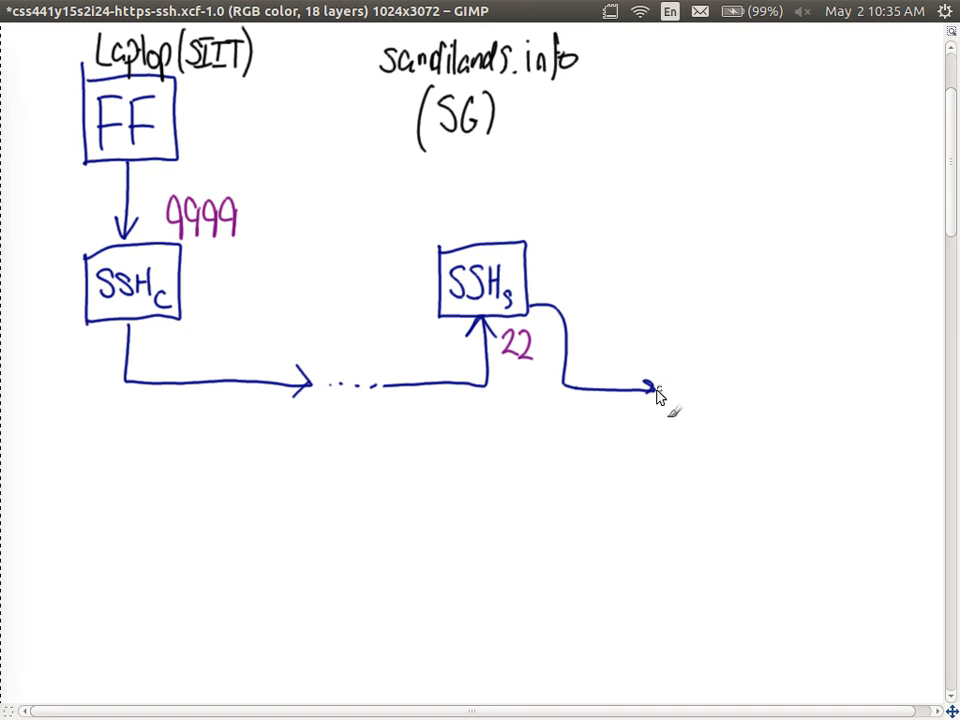
pyautogui.moveTo(656, 390); pyautogui.dragTo(740, 390)
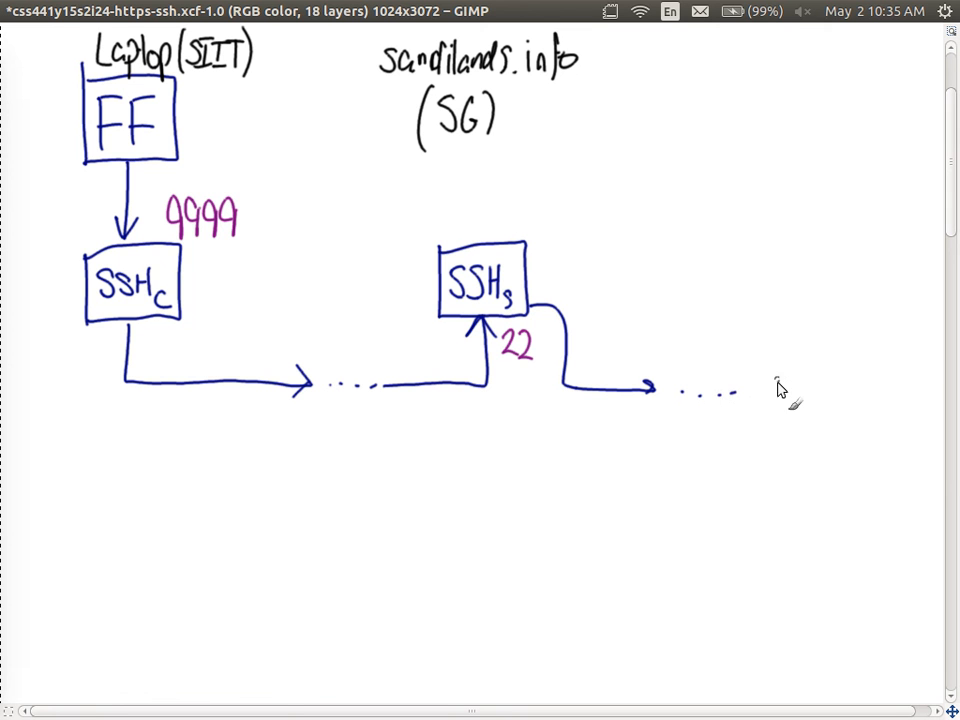
pyautogui.moveTo(744, 390); pyautogui.dragTo(836, 390)
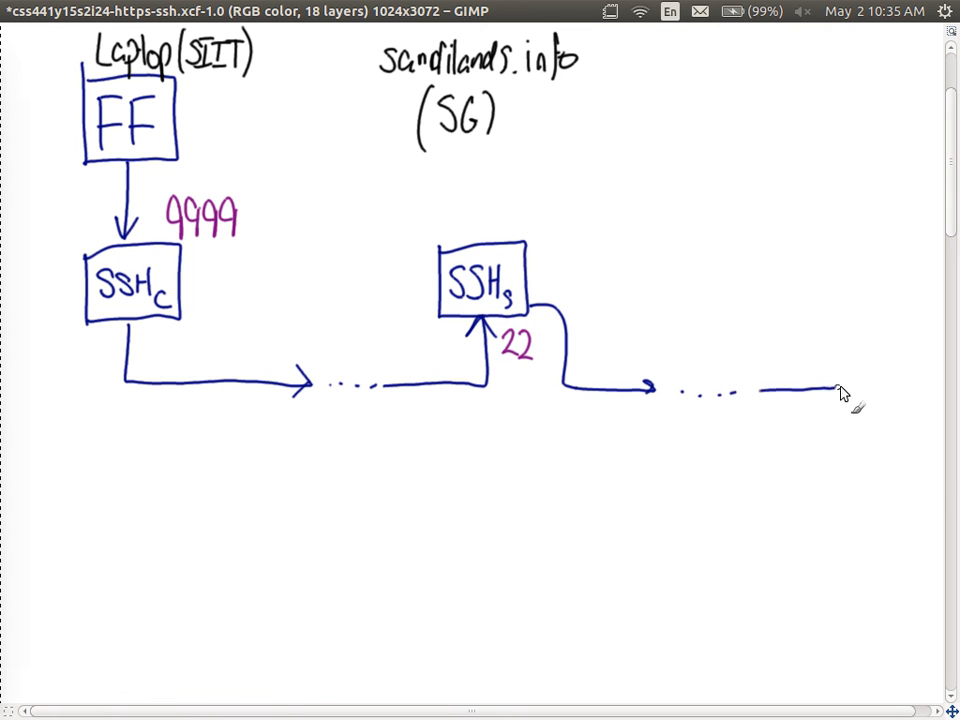
pyautogui.moveTo(840, 390); pyautogui.dragTo(838, 224)
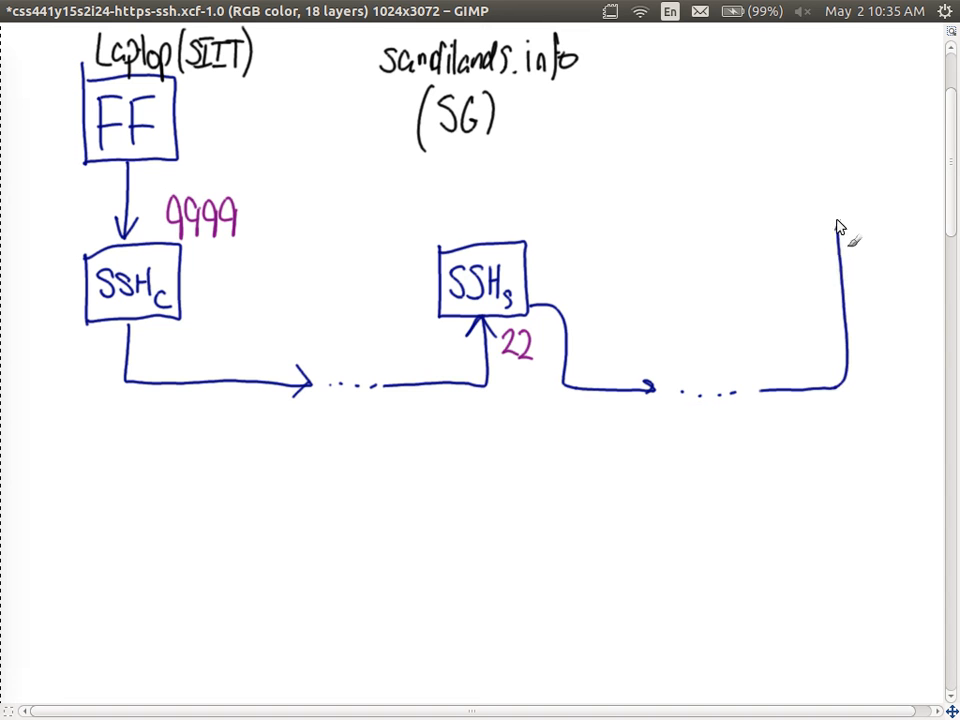
pyautogui.moveTo(768, 120); pyautogui.dragTo(770, 196)
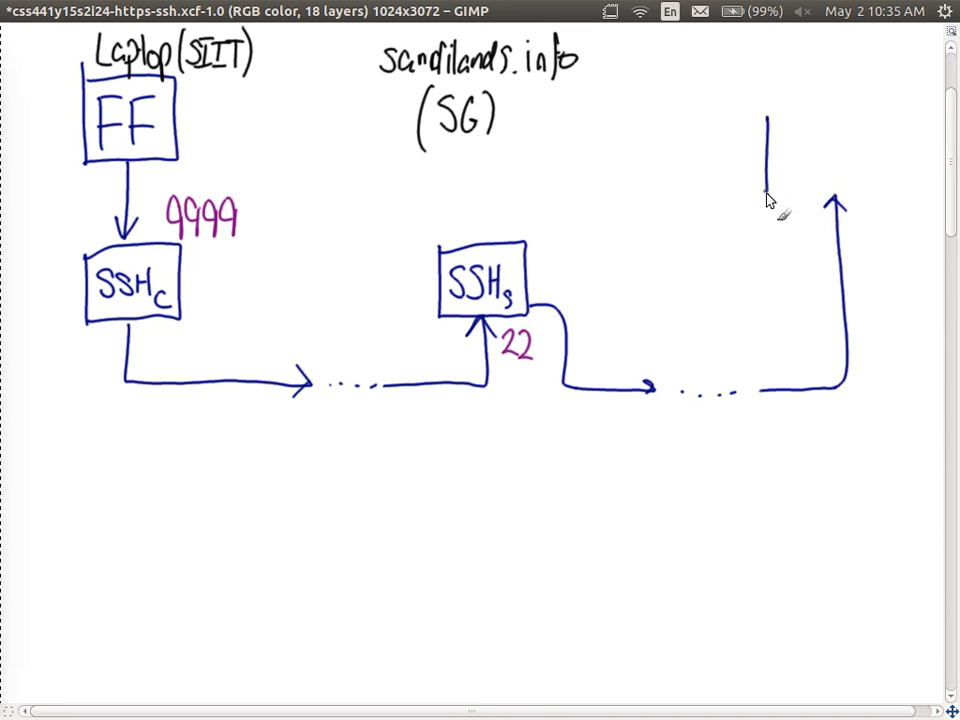
# Draw the Web Server box labelled abc.com and mark port 80 beside it
pyautogui.moveTo(770, 120); pyautogui.dragTo(880, 200)
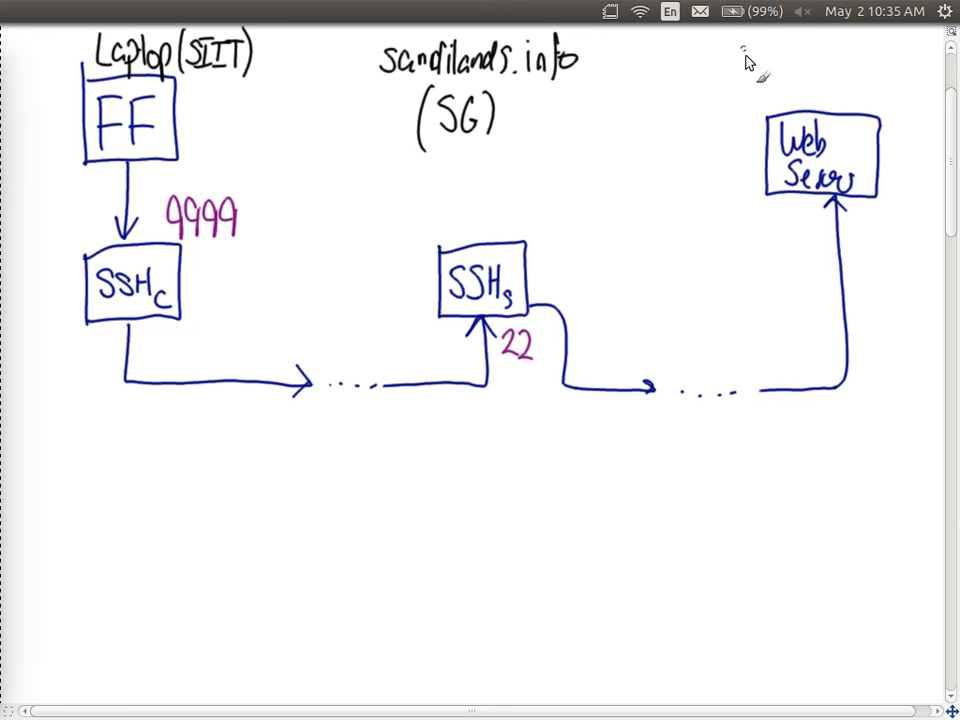
pyautogui.moveTo(750, 62)
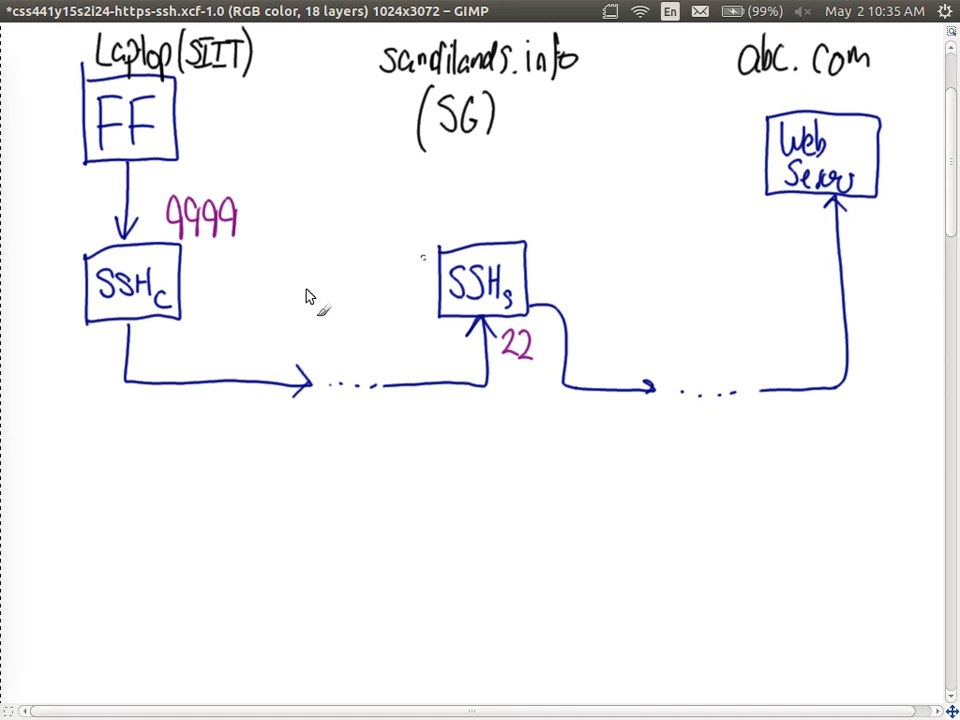
pyautogui.moveTo(830, 292)
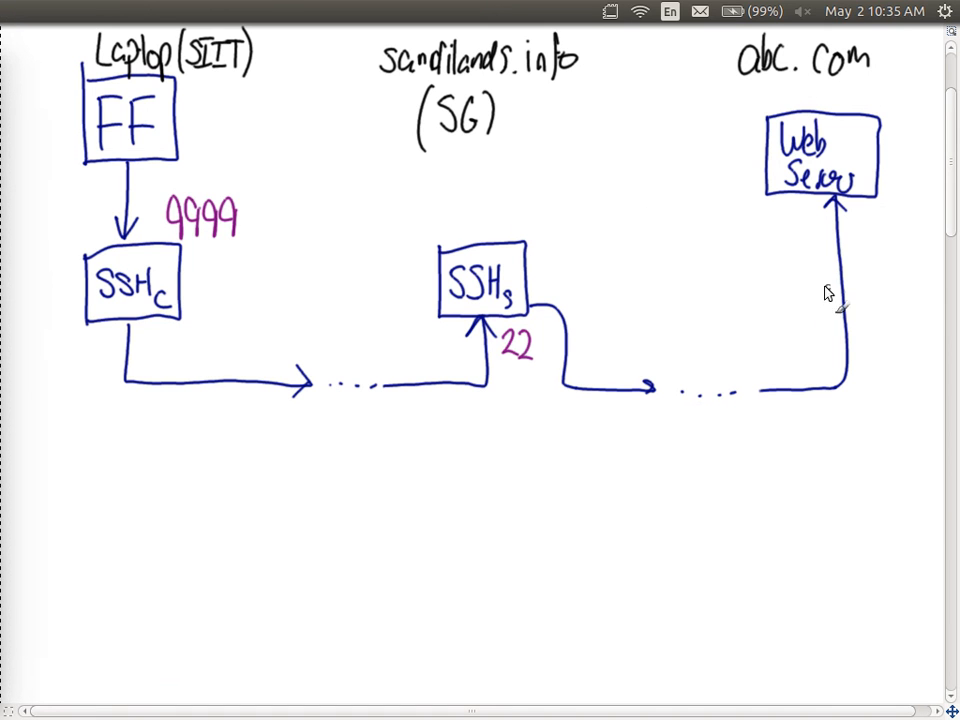
pyautogui.moveTo(856, 236); pyautogui.dragTo(880, 224)
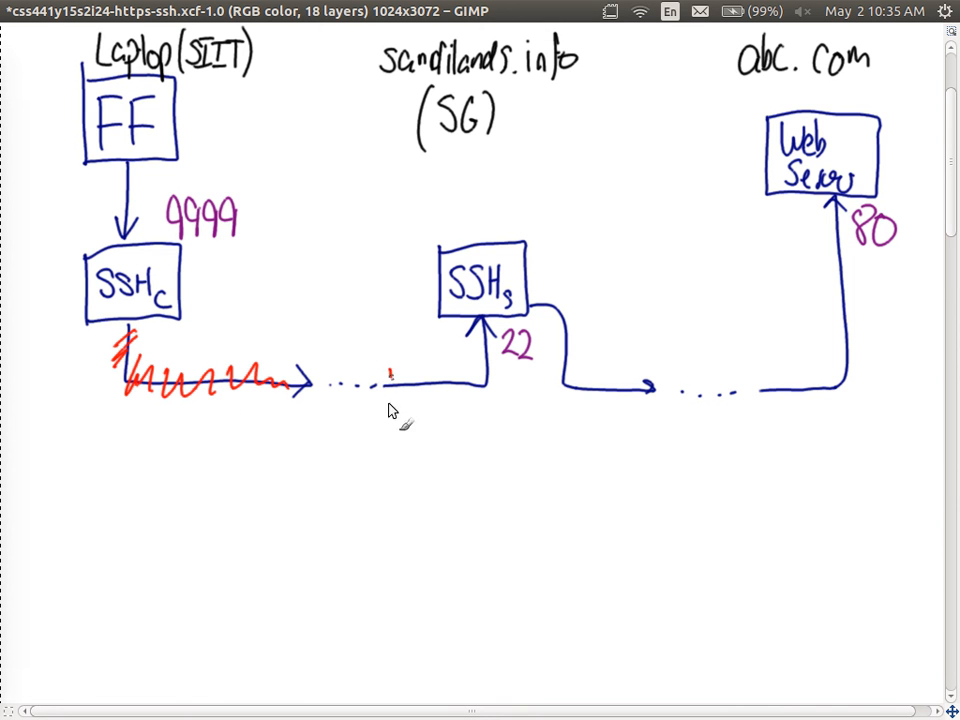
# Paint a red zigzag over the arrow segment leading into the SSH_s box
pyautogui.moveTo(384, 384); pyautogui.dragTo(490, 380)
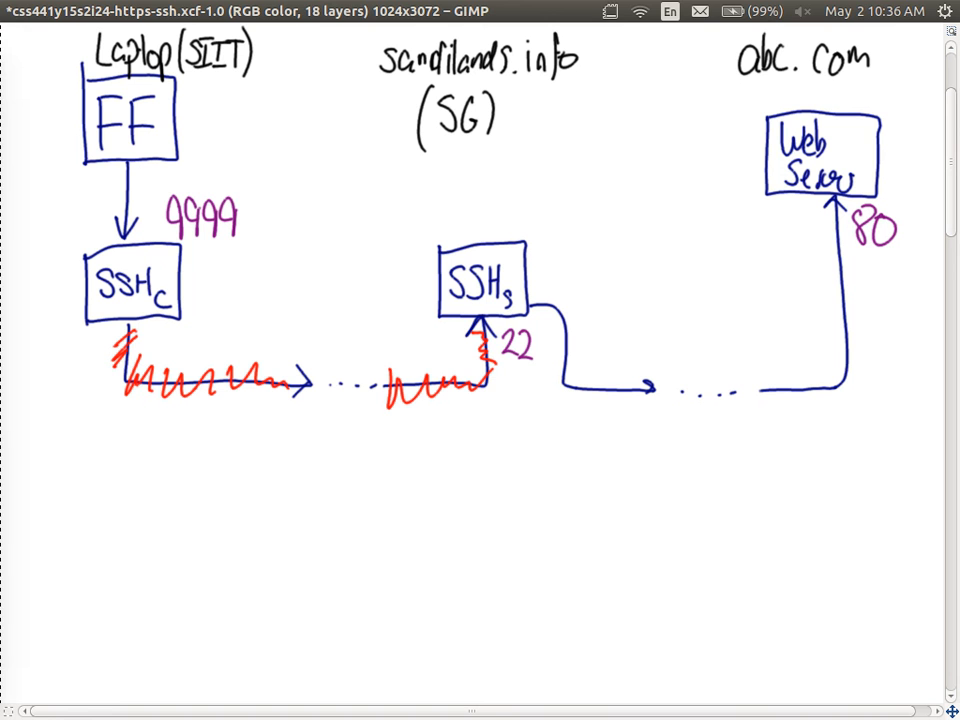
pyautogui.moveTo(540, 430)
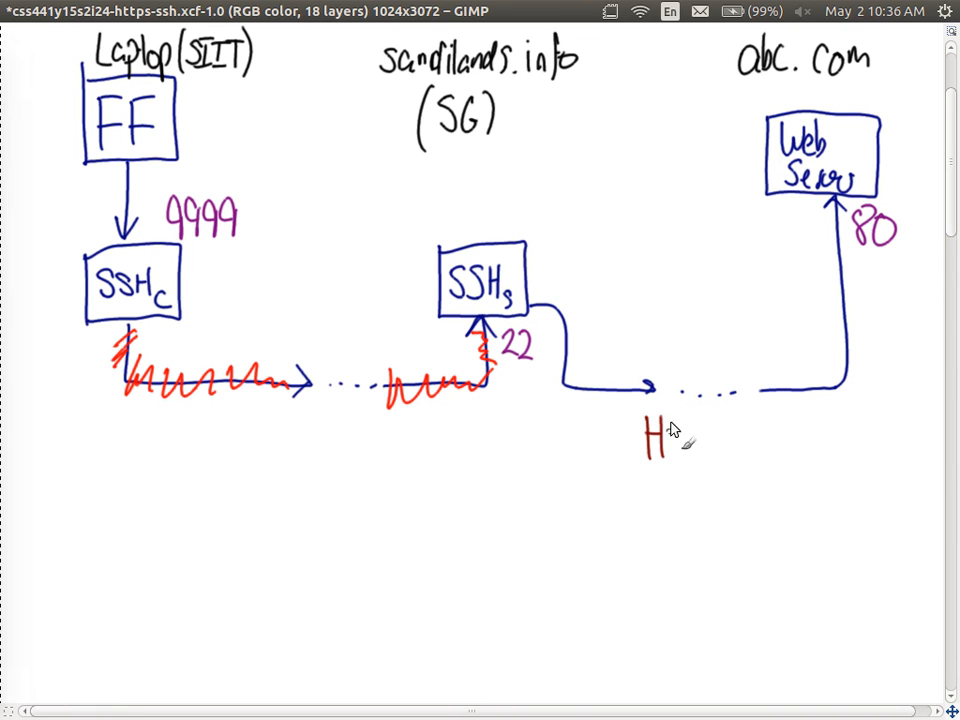
# Label the web server link HTTP and the client-to-server link SSH
pyautogui.moveTo(664, 430); pyautogui.dragTo(710, 456)
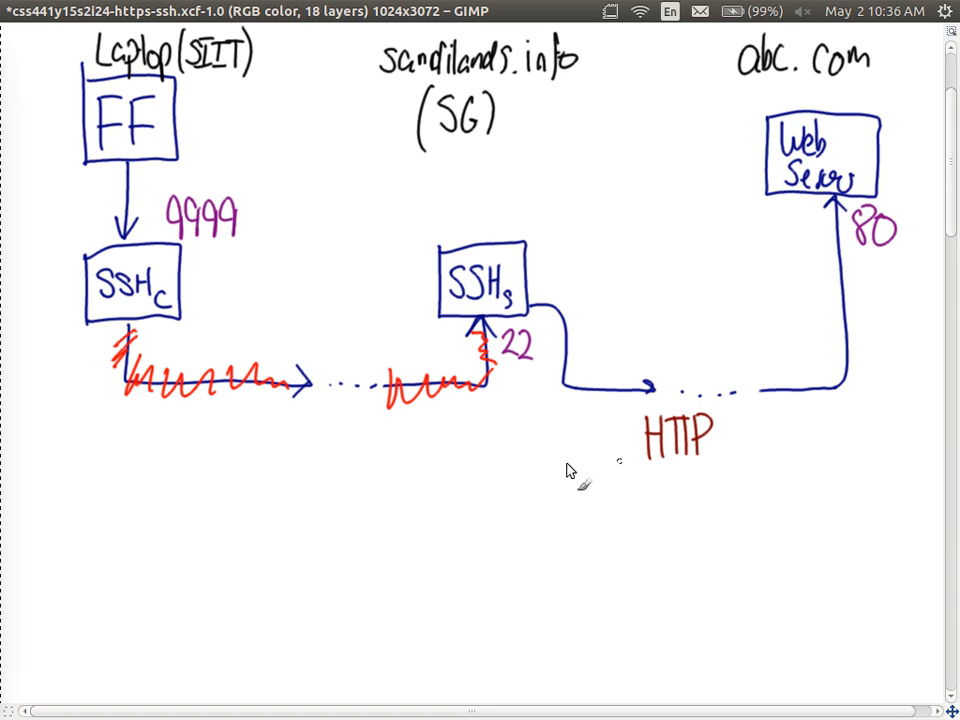
pyautogui.moveTo(270, 436); pyautogui.dragTo(320, 436)
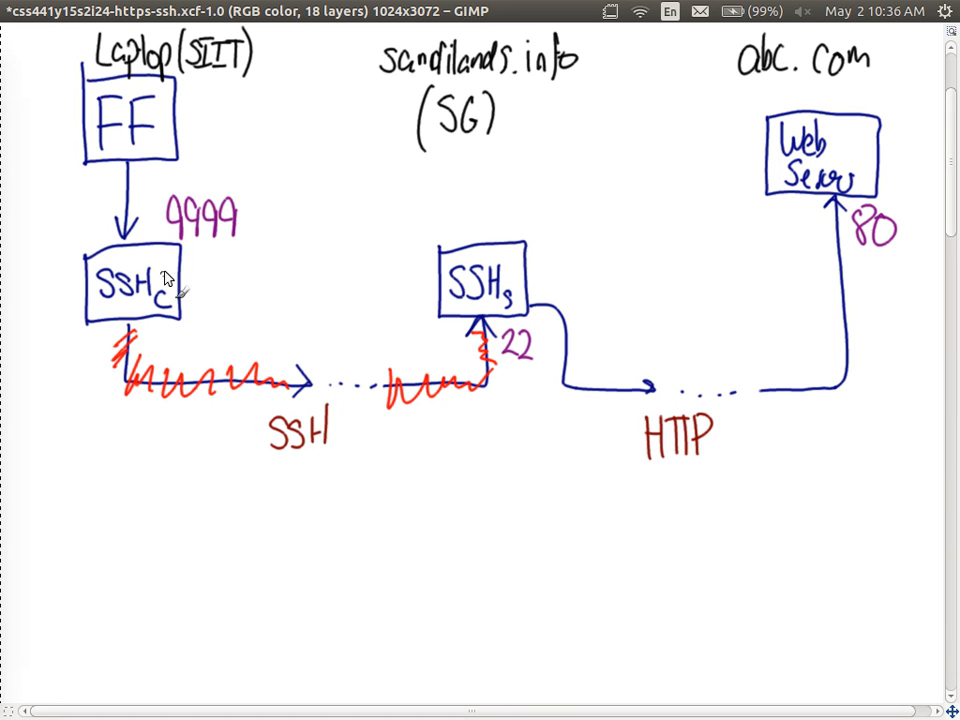
pyautogui.moveTo(22, 196)
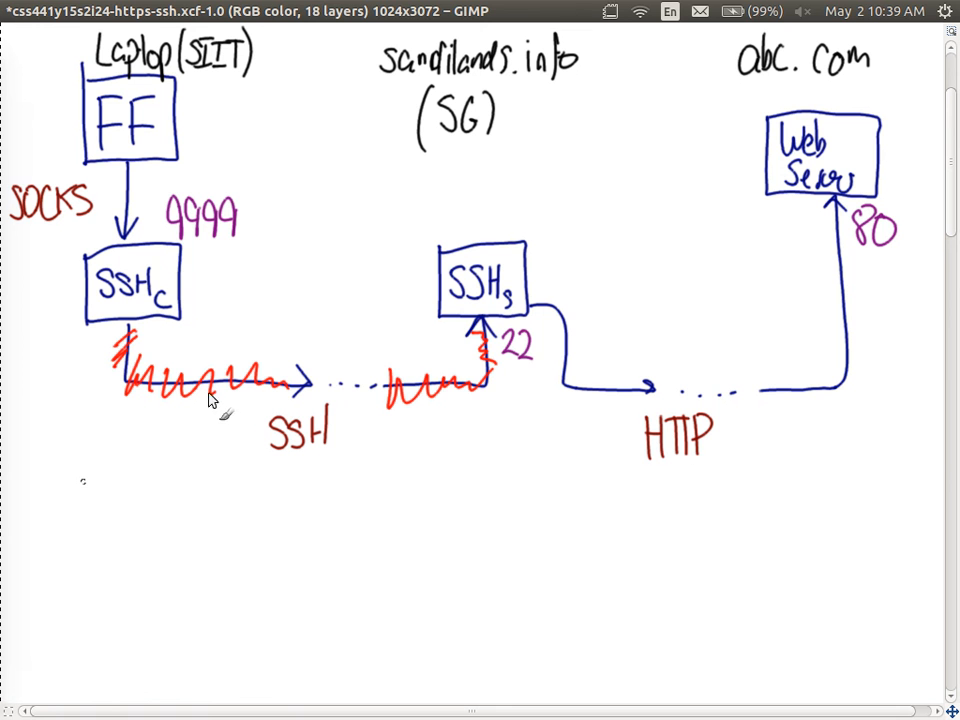
pyautogui.moveTo(118, 462)
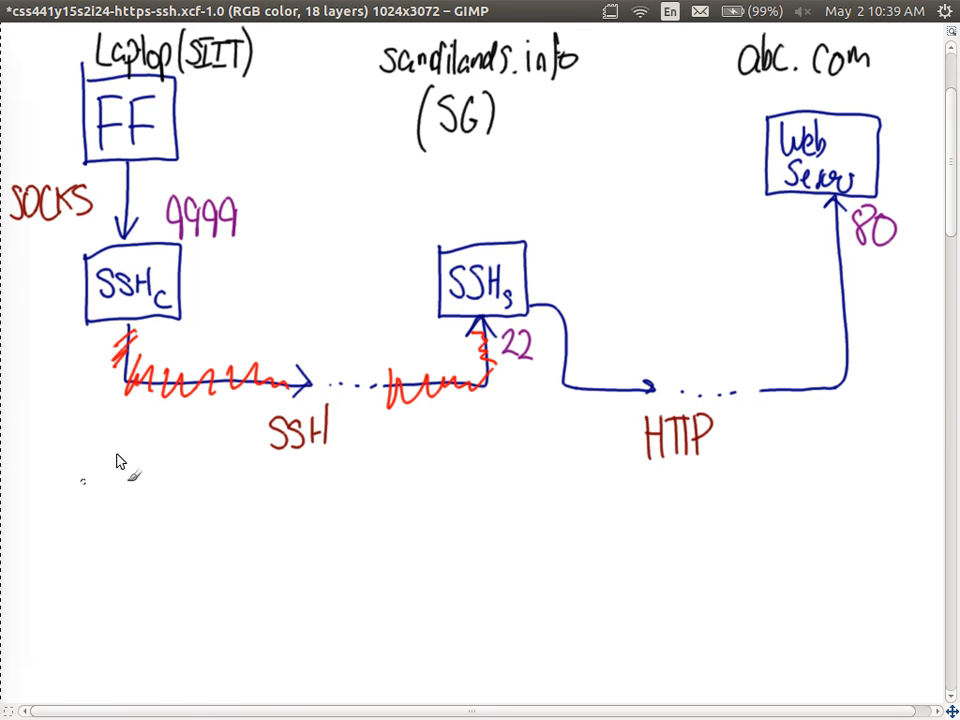